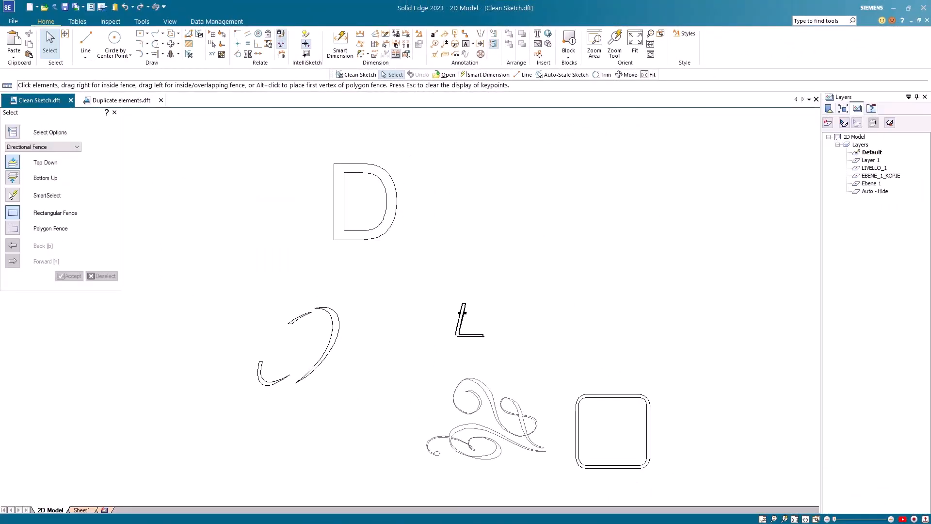
Start the Clean Sketch command from the Select tool and bring up its cleanup options.
{"action": "left_click", "coordinate": [50, 44]}
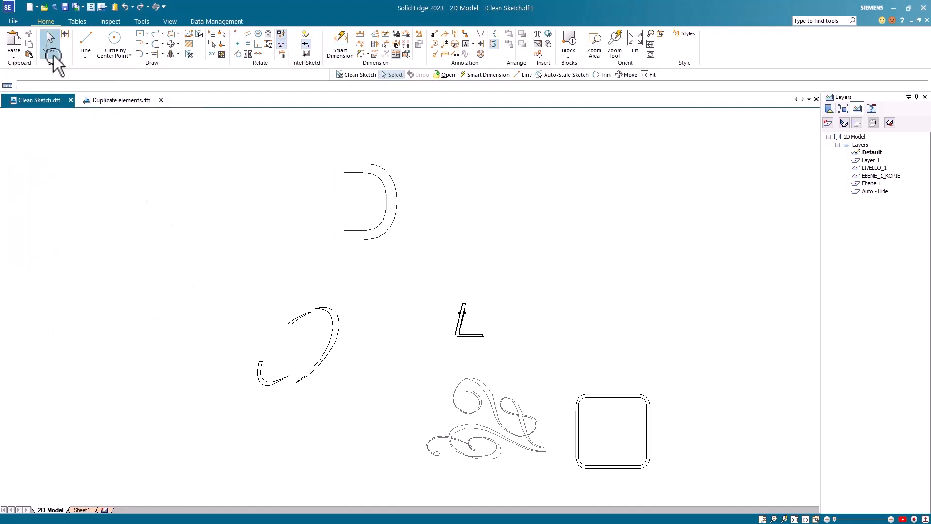
{"action": "left_click", "coordinate": [50, 45]}
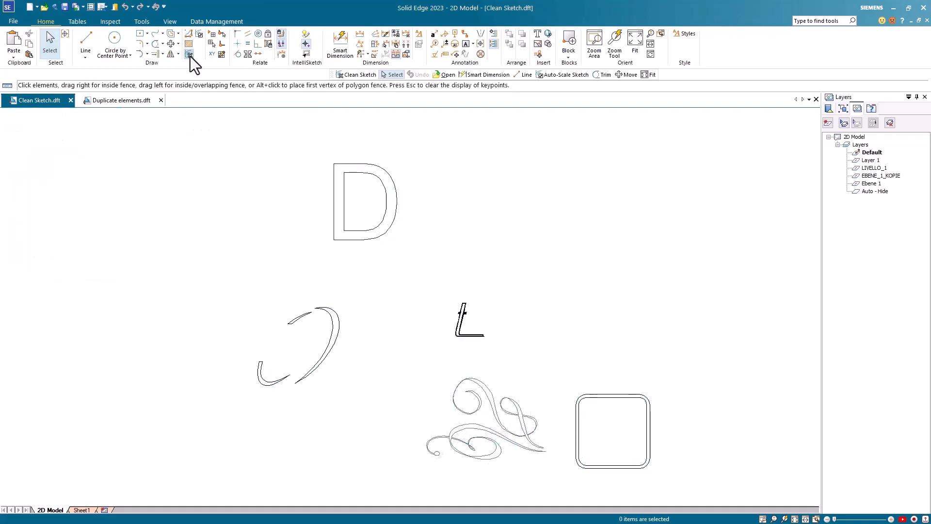
{"action": "left_click", "coordinate": [190, 54]}
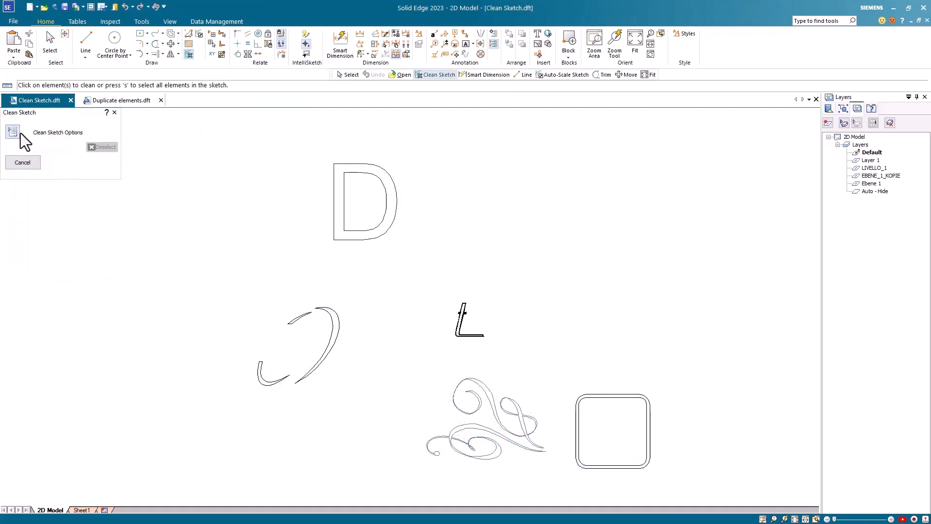
{"action": "left_click", "coordinate": [12, 132]}
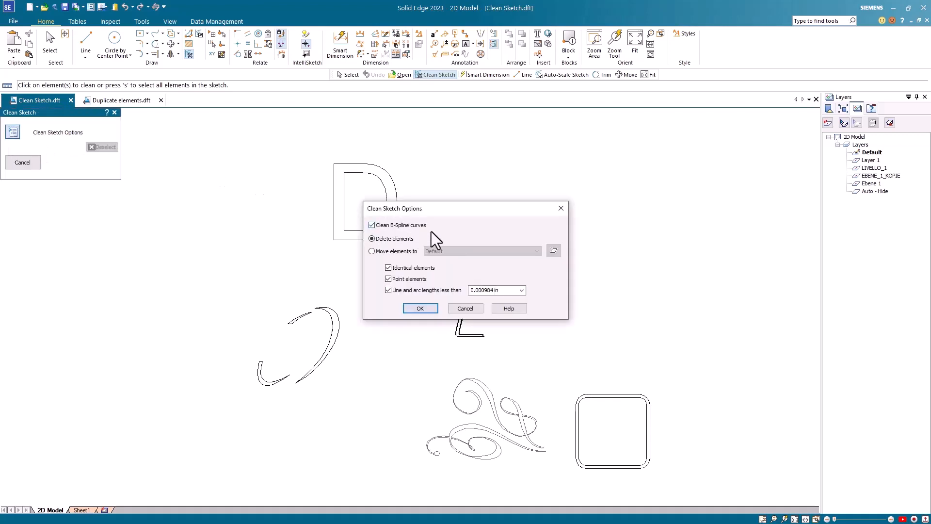
{"action": "mouse_move", "coordinate": [416, 255]}
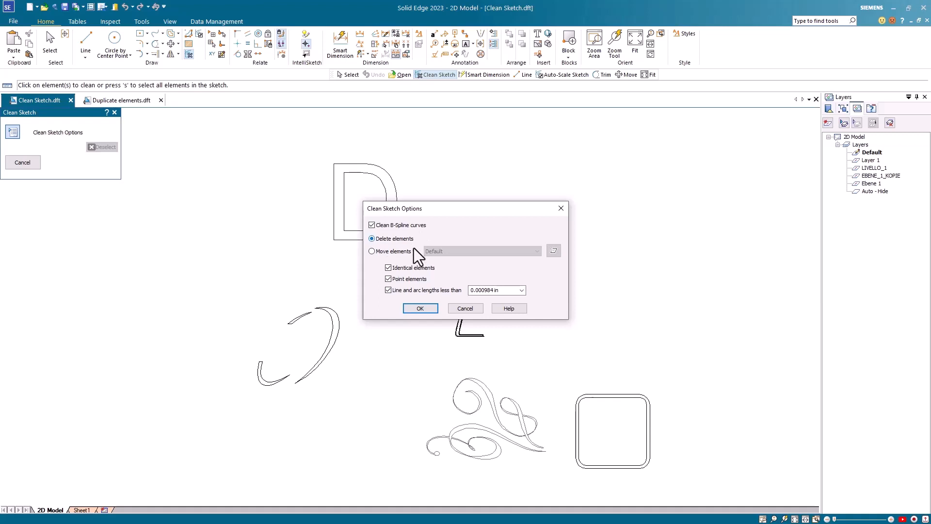
{"action": "mouse_move", "coordinate": [371, 262]}
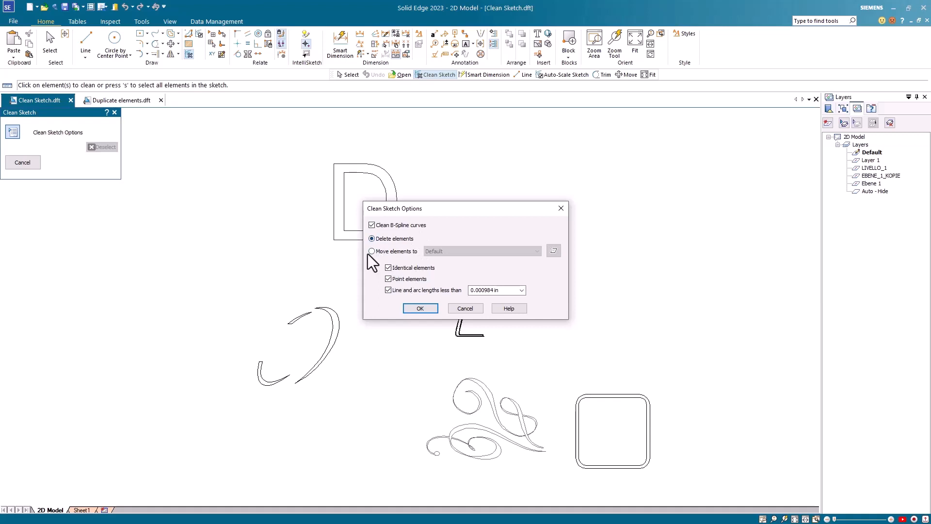
Keep Delete elements as the action (after trying Move to layer) and include identical elements.
{"action": "left_click", "coordinate": [370, 250]}
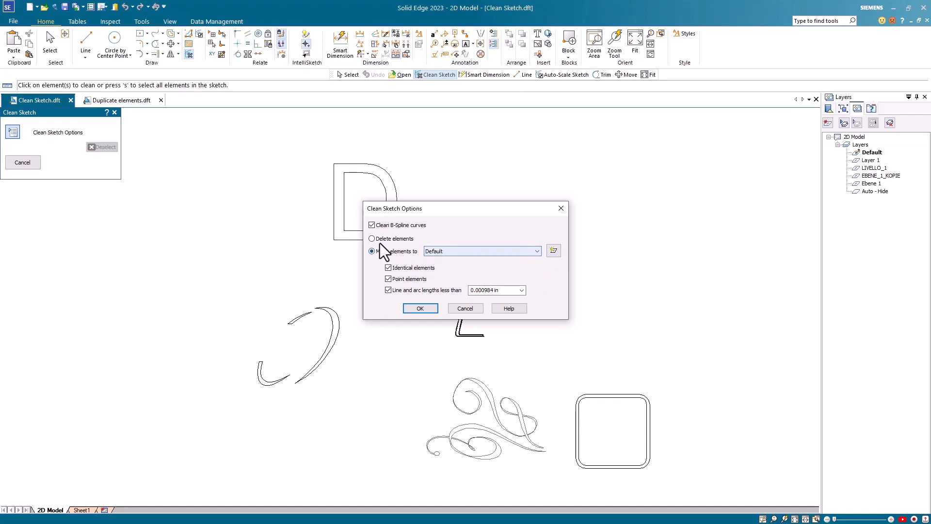
{"action": "left_click", "coordinate": [371, 238]}
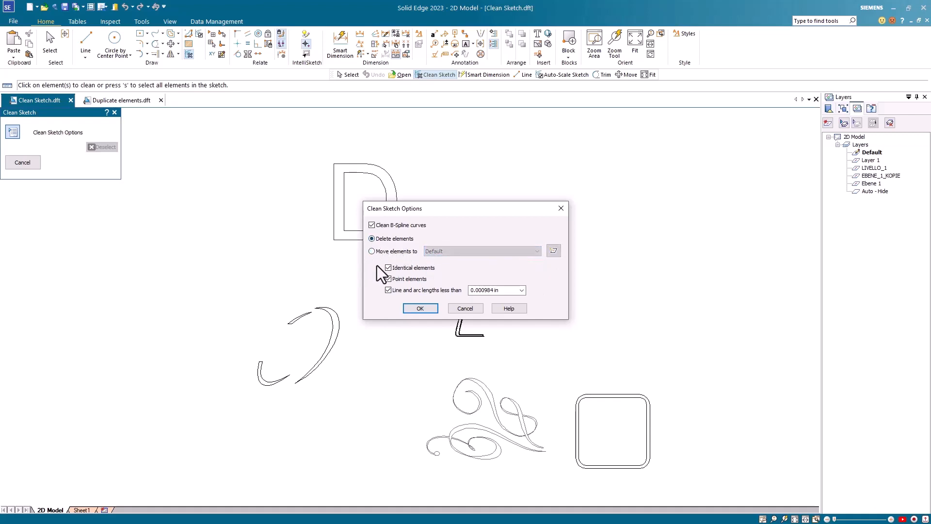
{"action": "left_click", "coordinate": [388, 278]}
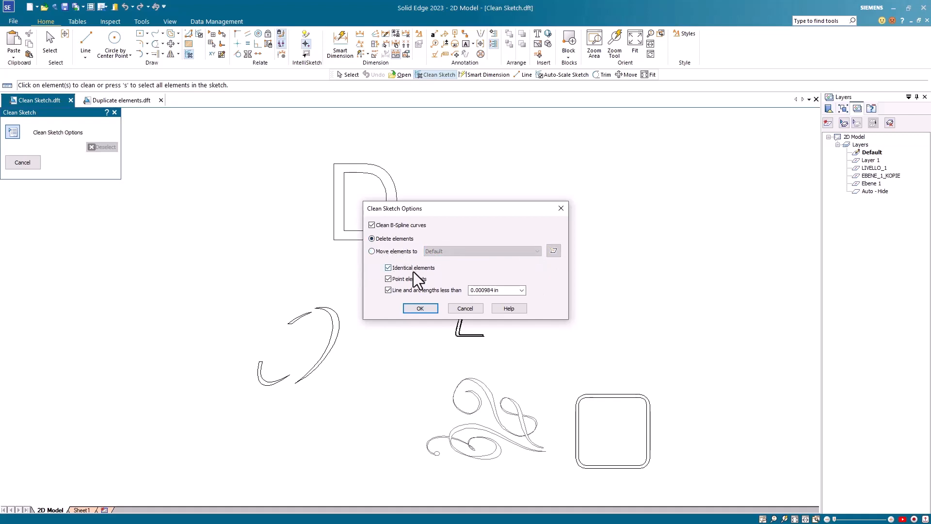
{"action": "mouse_move", "coordinate": [415, 291]}
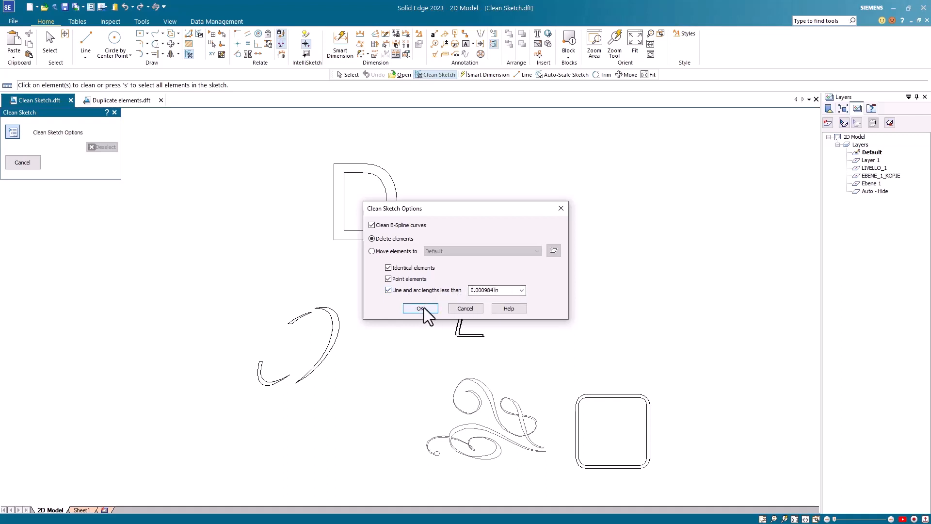
Confirm the cleanup settings so all sketch elements can be selected for cleaning.
{"action": "left_click", "coordinate": [420, 309]}
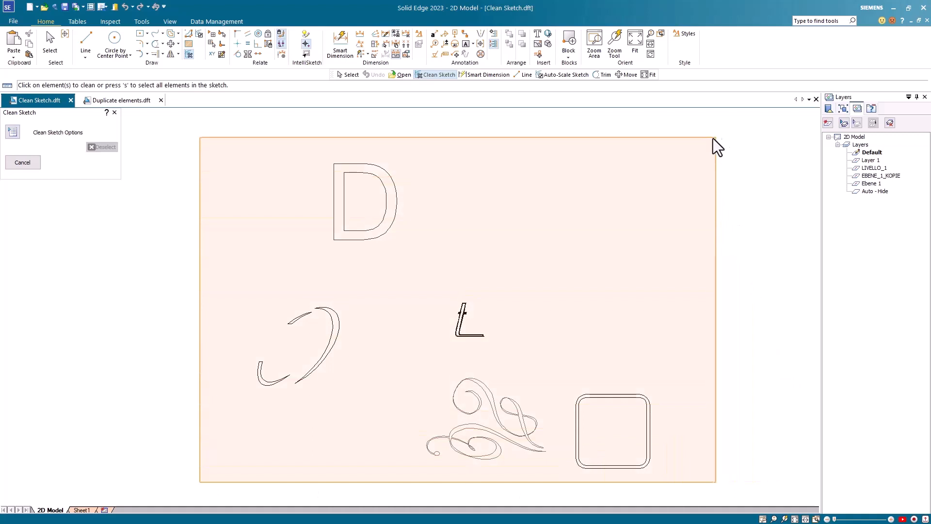
{"action": "mouse_move", "coordinate": [691, 143]}
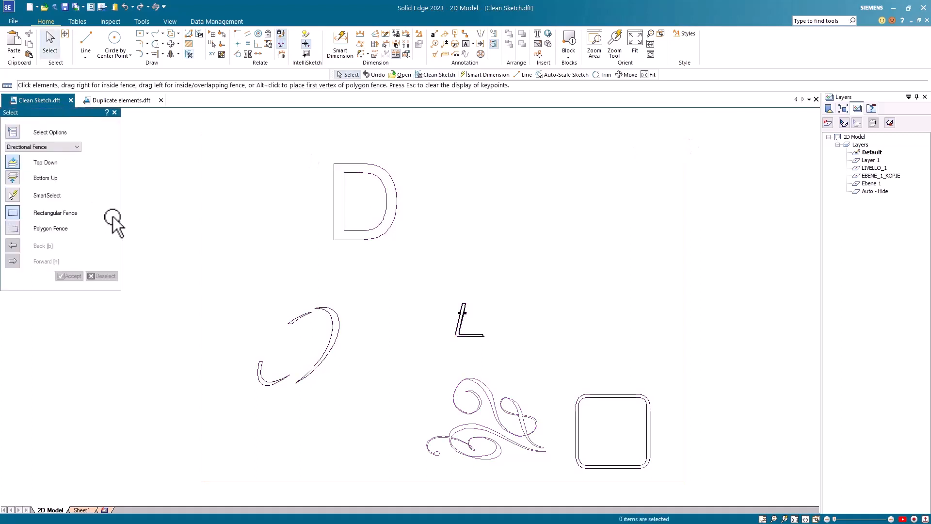
{"action": "mouse_move", "coordinate": [403, 250]}
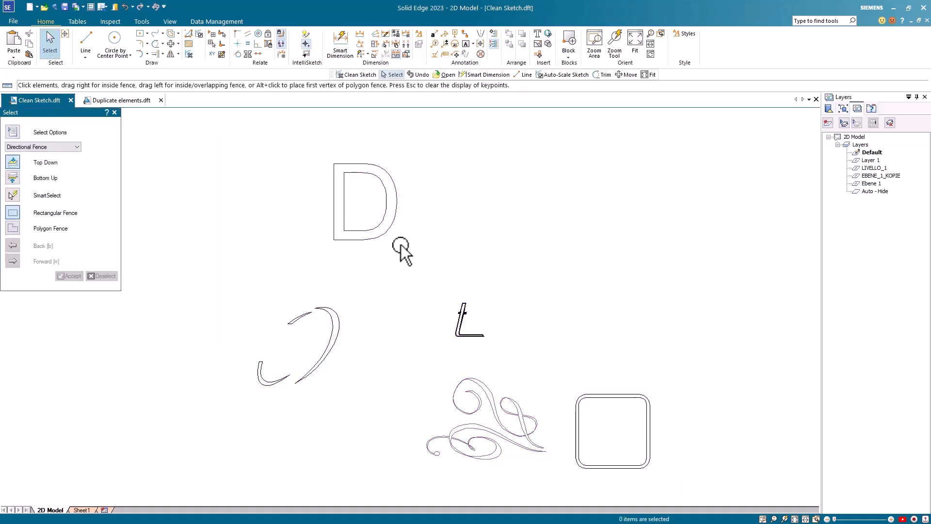
{"action": "mouse_move", "coordinate": [400, 196]}
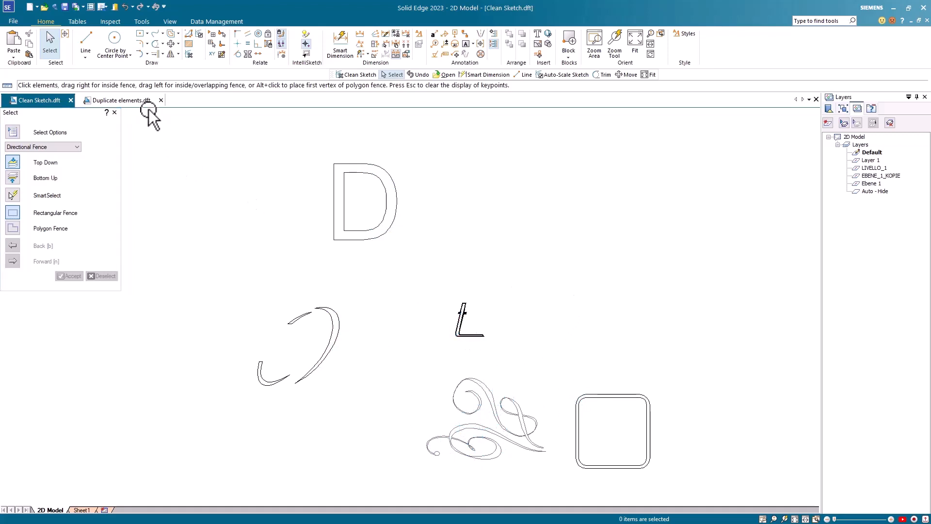
Switch to the Duplicate elements drawing and start Clean Sketch from the Sketching commands.
{"action": "left_click", "coordinate": [121, 100]}
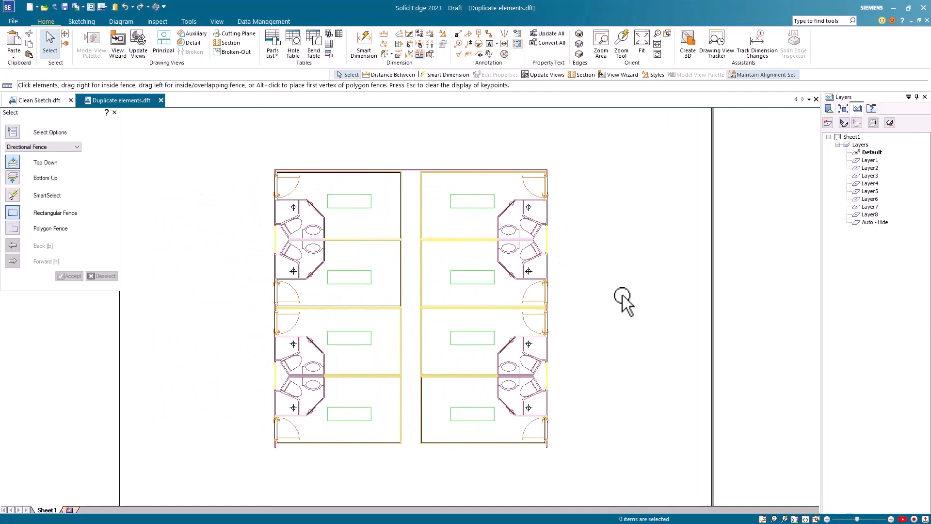
{"action": "mouse_move", "coordinate": [146, 160]}
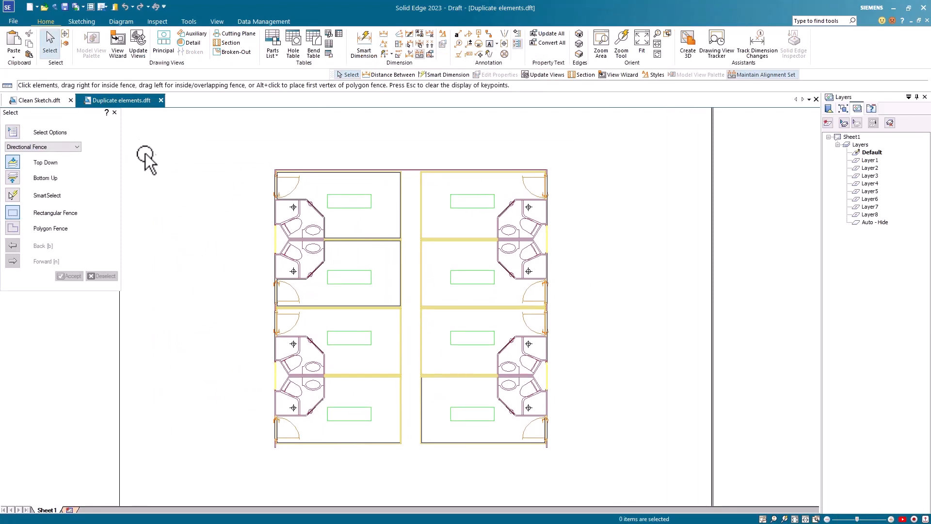
{"action": "left_click", "coordinate": [81, 21]}
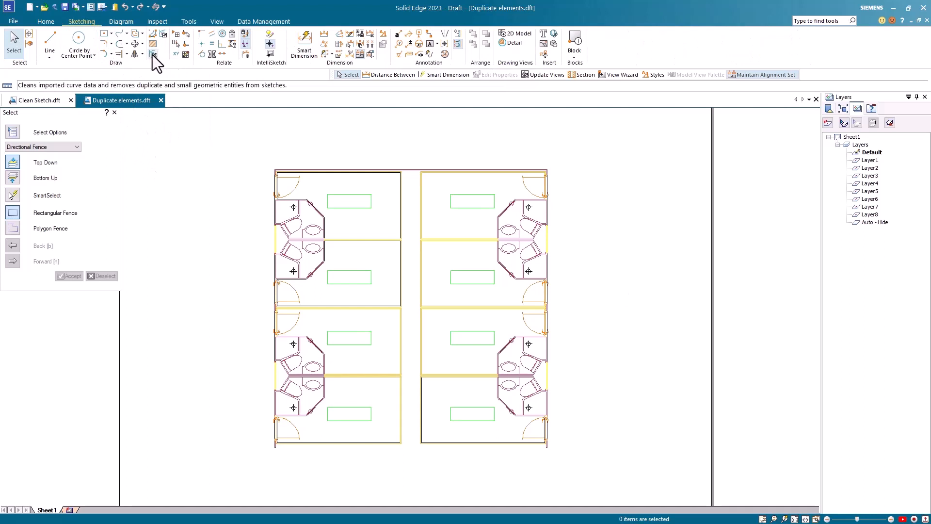
{"action": "left_click", "coordinate": [154, 53]}
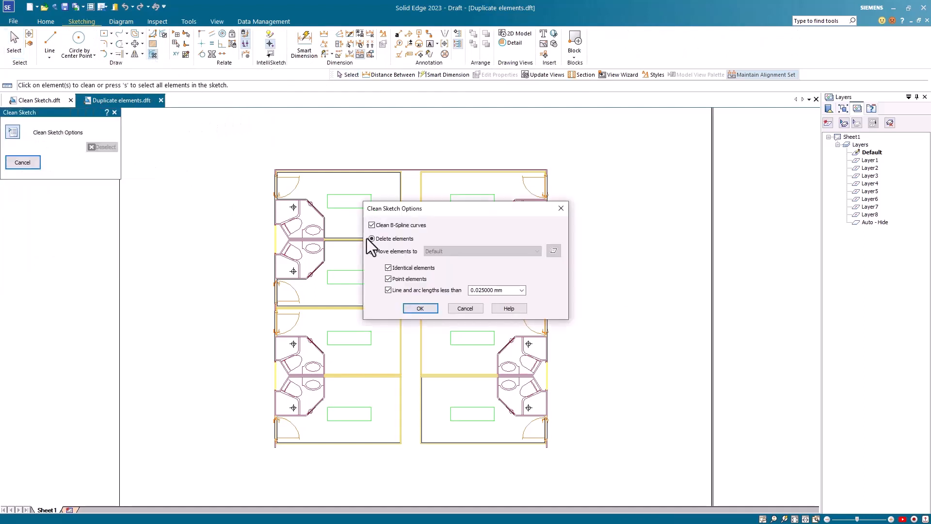
Set cleanup to move elements to a newly created layer named 'Cleaned'.
{"action": "left_click", "coordinate": [372, 250]}
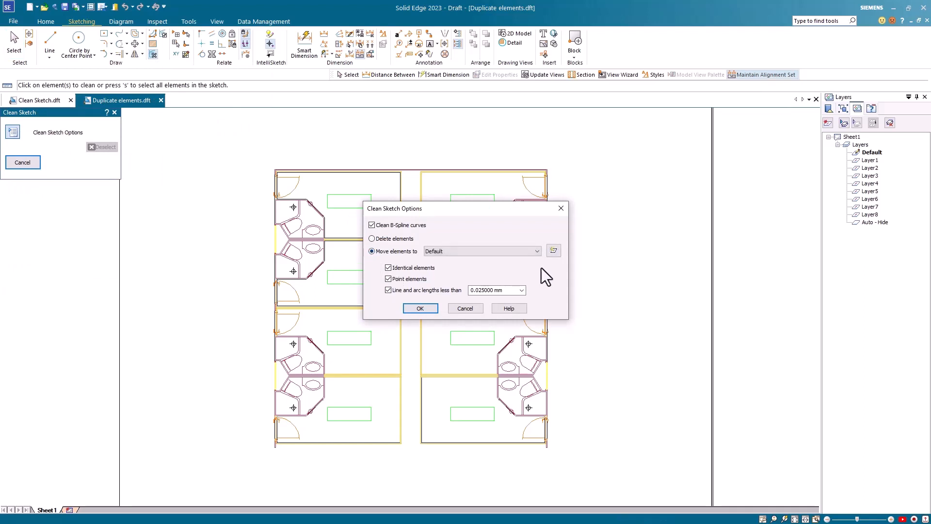
{"action": "left_click", "coordinate": [551, 250]}
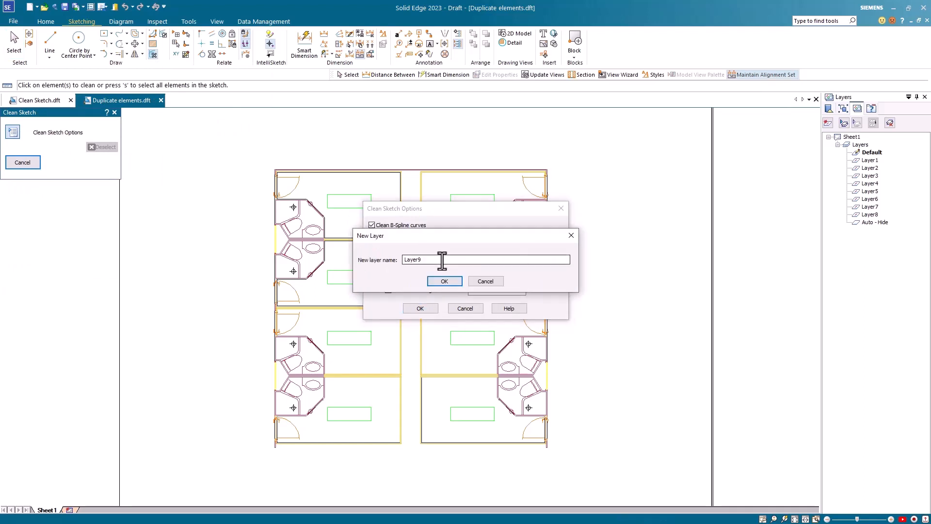
{"action": "triple_click", "coordinate": [486, 259]}
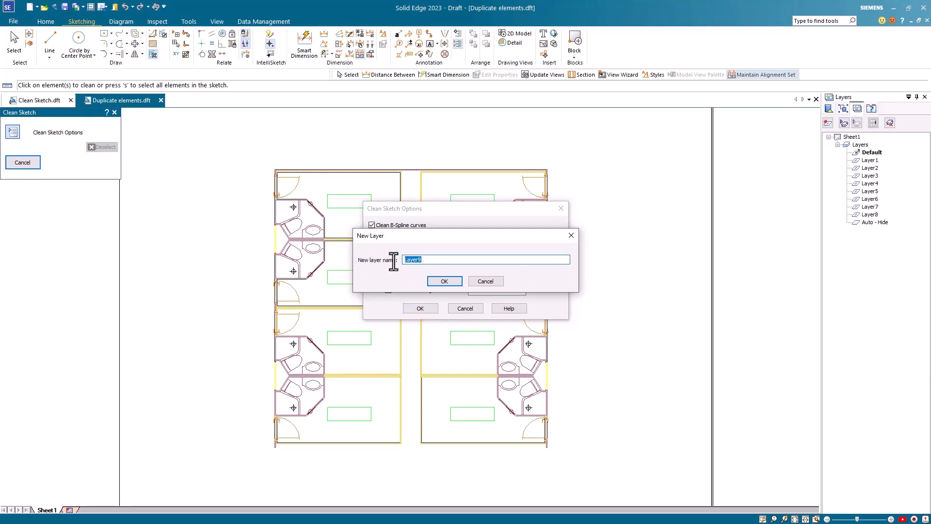
{"action": "type", "text": "Cleane"}
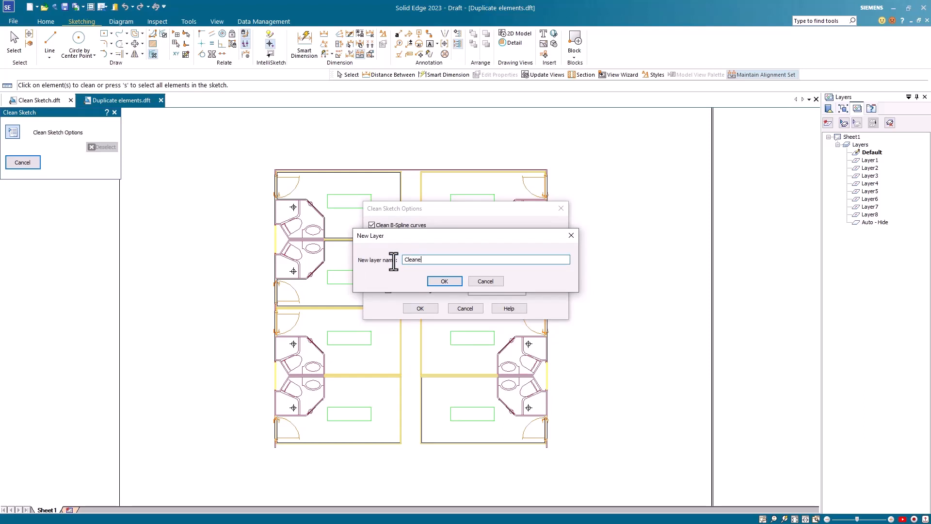
{"action": "type", "text": "Cleaned"}
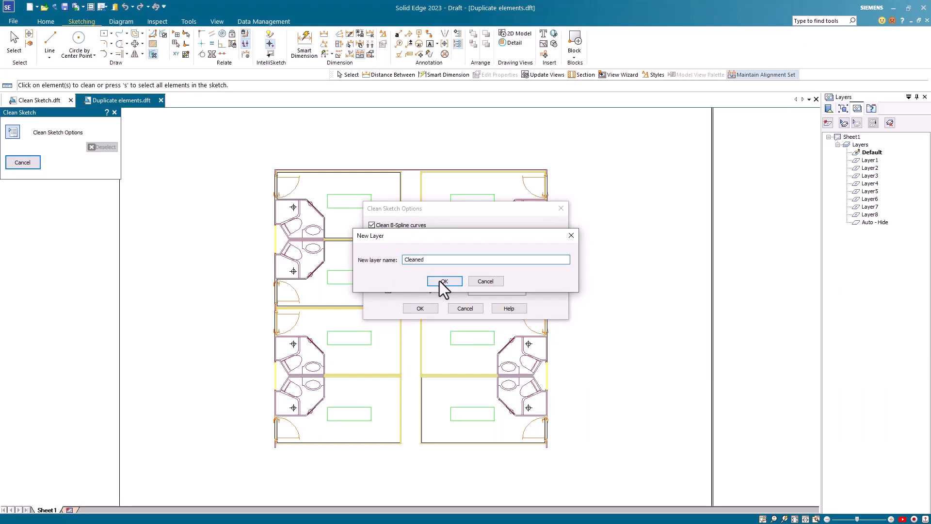
{"action": "left_click", "coordinate": [444, 282]}
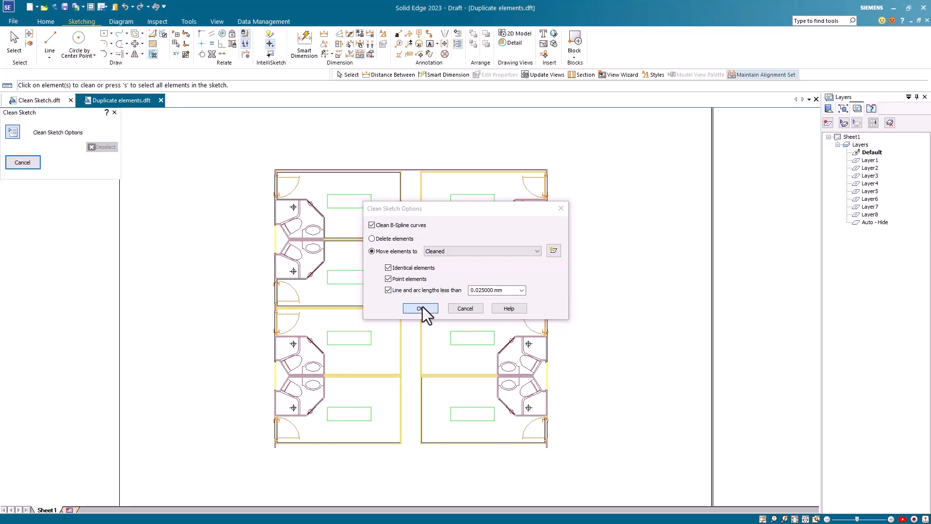
Confirm the options and run the cleanup on all floor-plan elements into the Cleaned layer.
{"action": "left_click", "coordinate": [420, 308]}
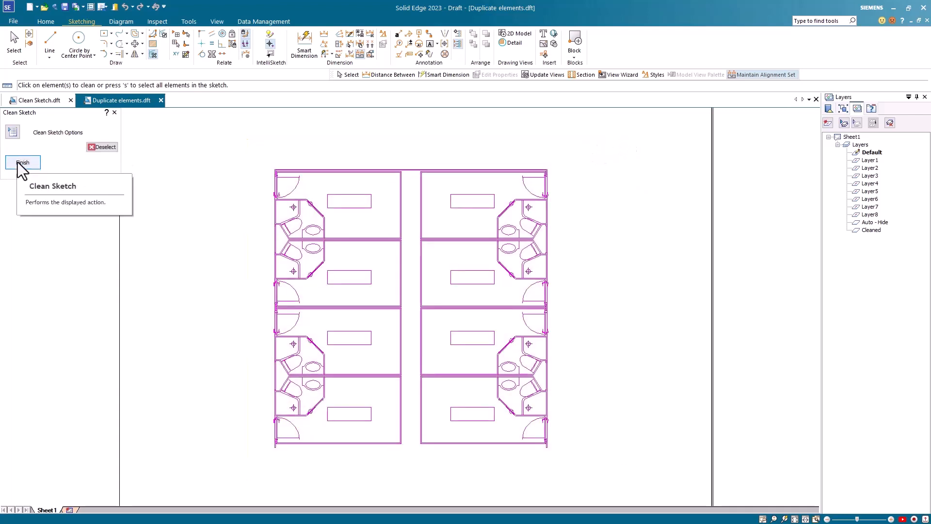
{"action": "left_click", "coordinate": [22, 162]}
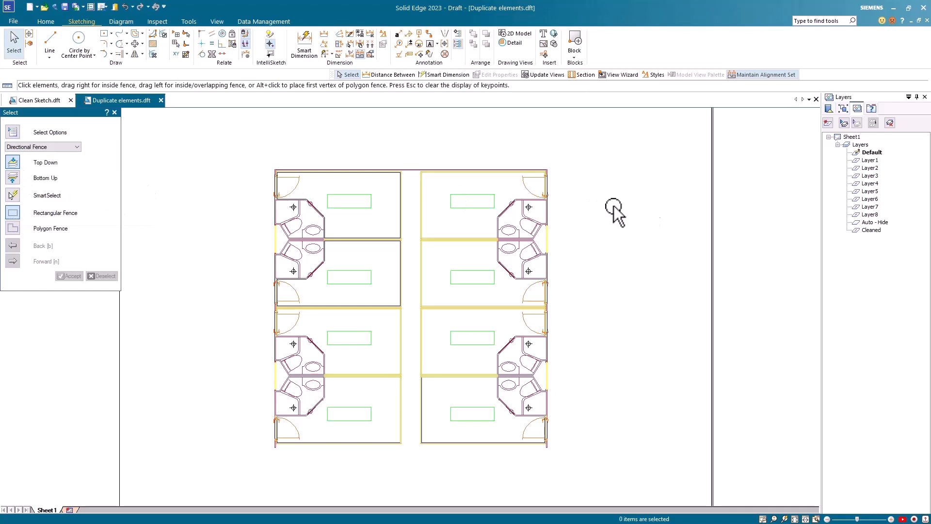
{"action": "mouse_move", "coordinate": [873, 237]}
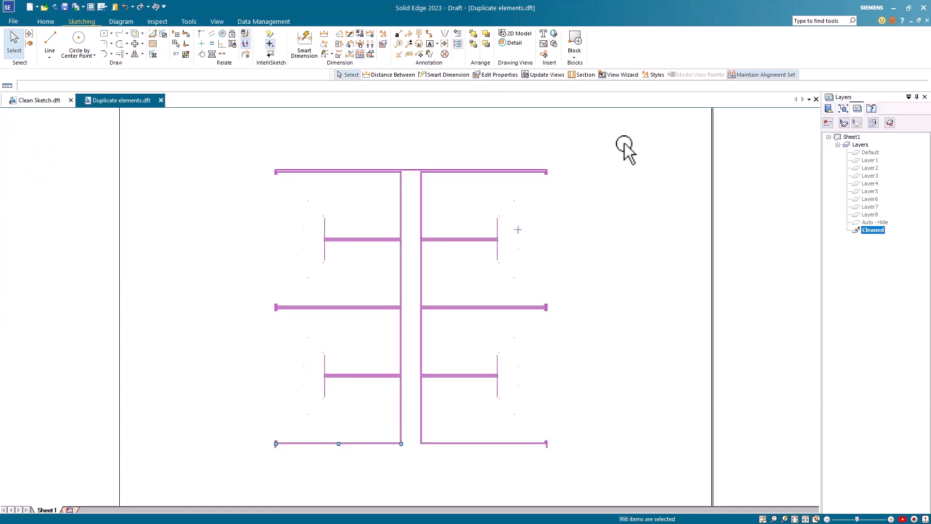
{"action": "right_click", "coordinate": [860, 144]}
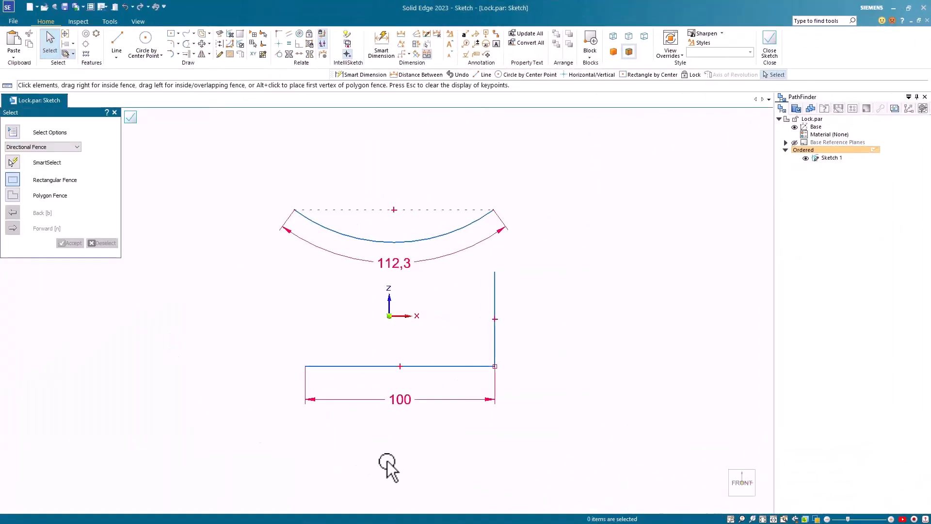
{"action": "left_click", "coordinate": [399, 398]}
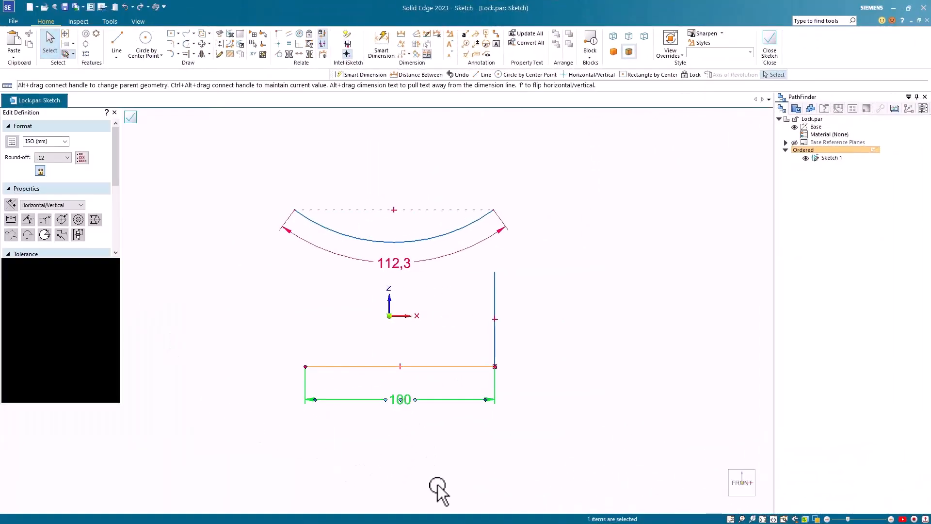
{"action": "double_click", "coordinate": [399, 398]}
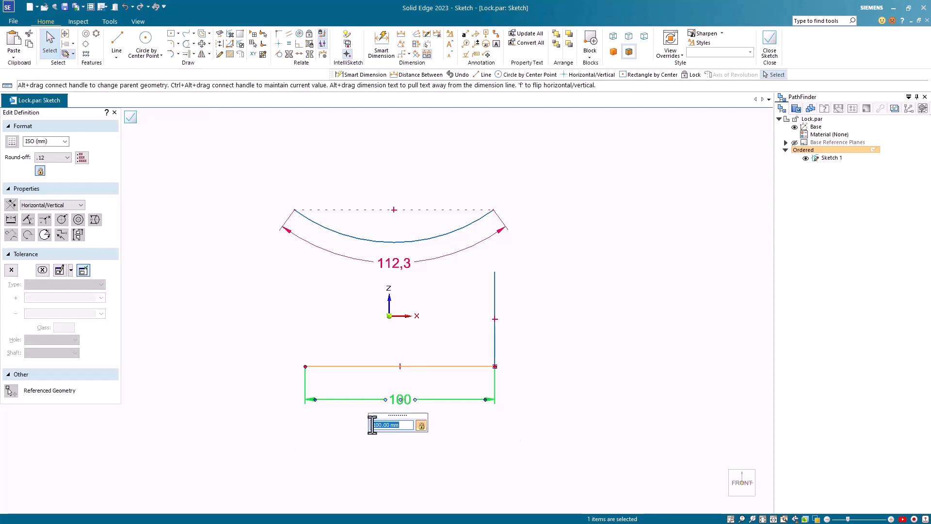
{"action": "type", "text": "125"}
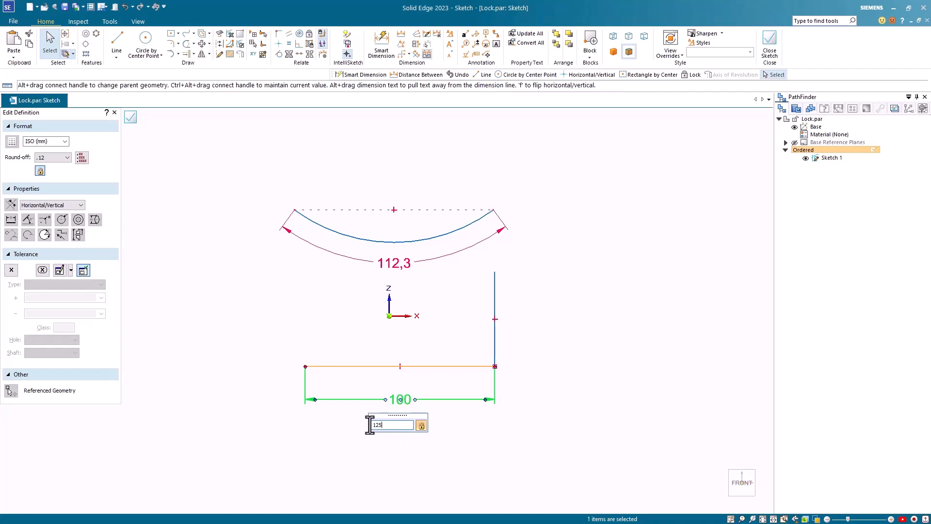
{"action": "key", "text": "Return"}
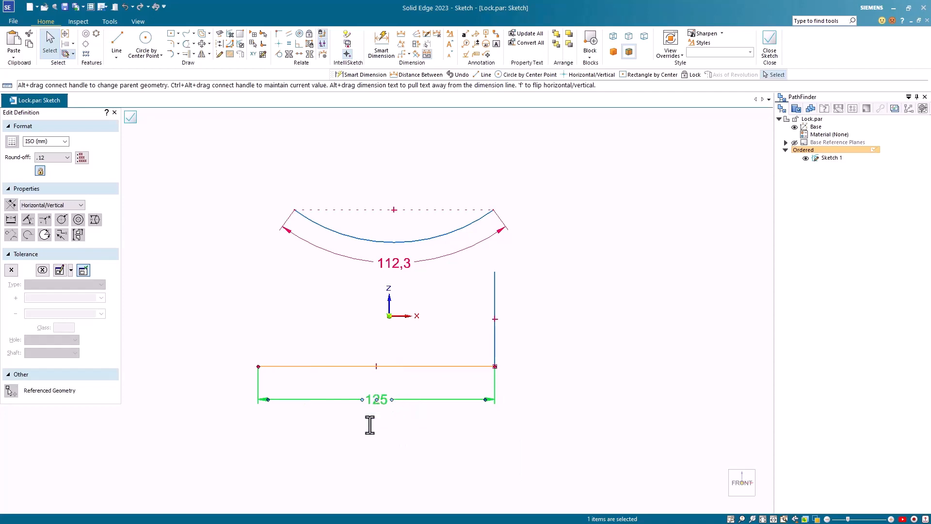
{"action": "mouse_move", "coordinate": [14, 12]}
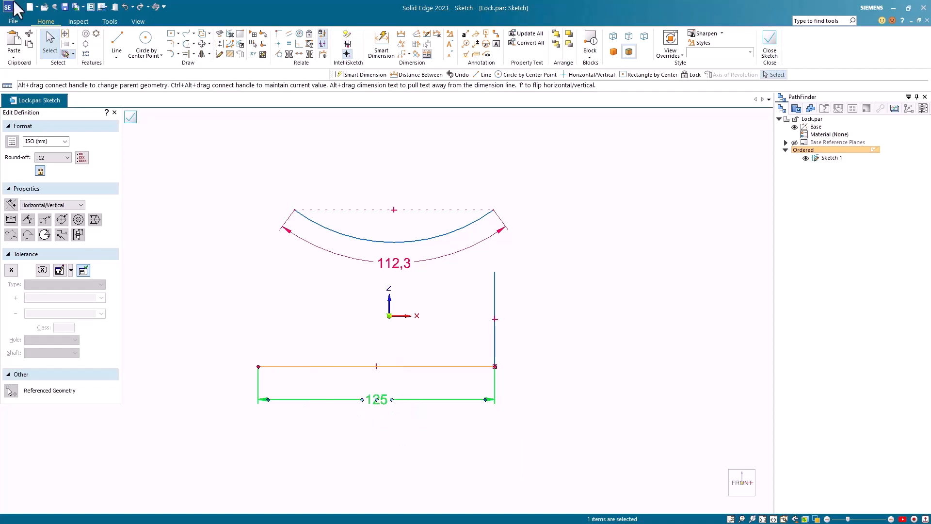
{"action": "left_click", "coordinate": [129, 118]}
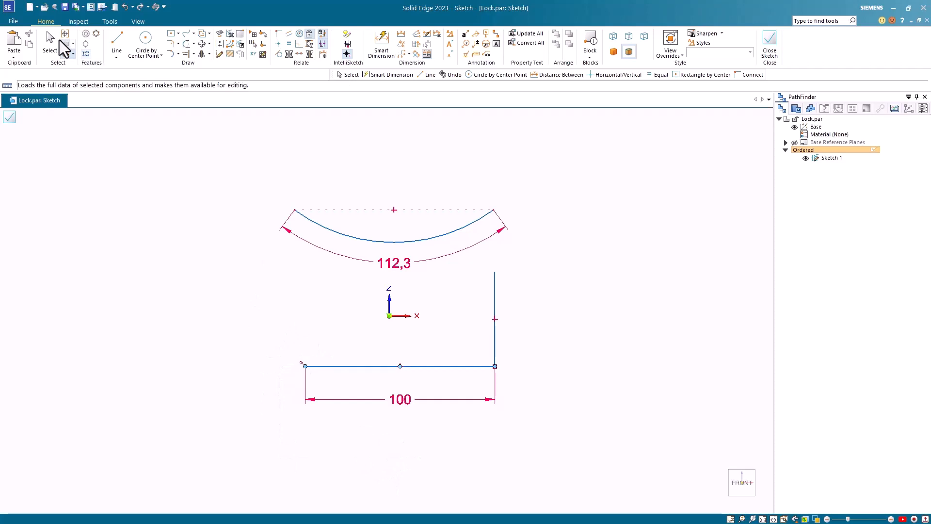
Redo the edit so the bottom center line measures 125 again.
{"action": "left_click", "coordinate": [68, 53]}
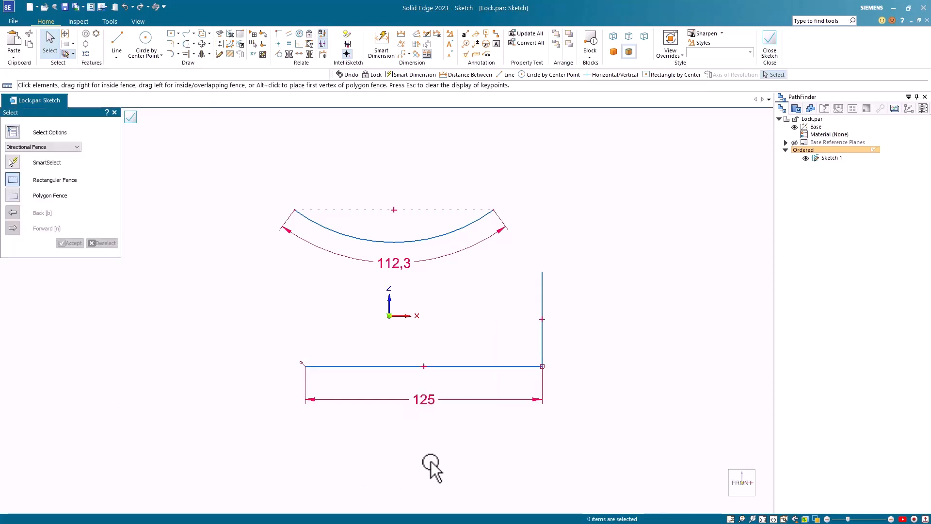
{"action": "mouse_move", "coordinate": [404, 268]}
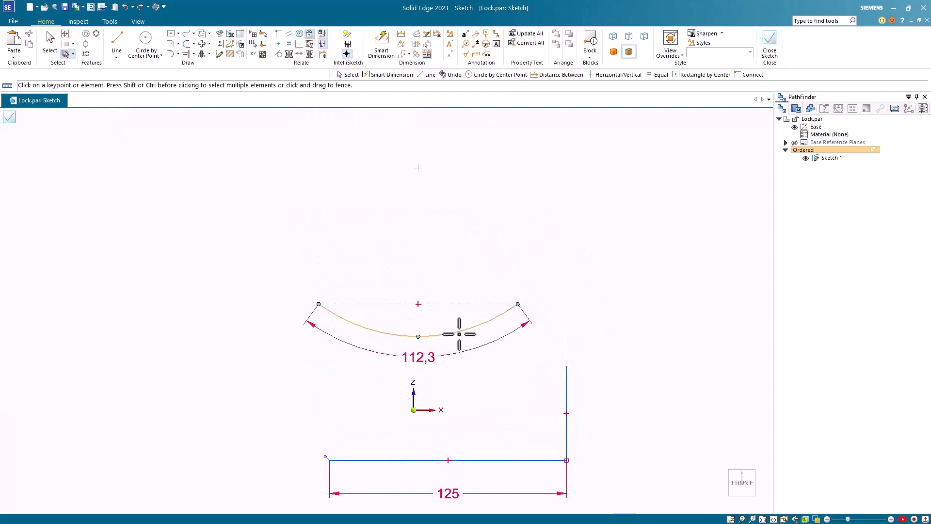
{"action": "mouse_move", "coordinate": [418, 166]}
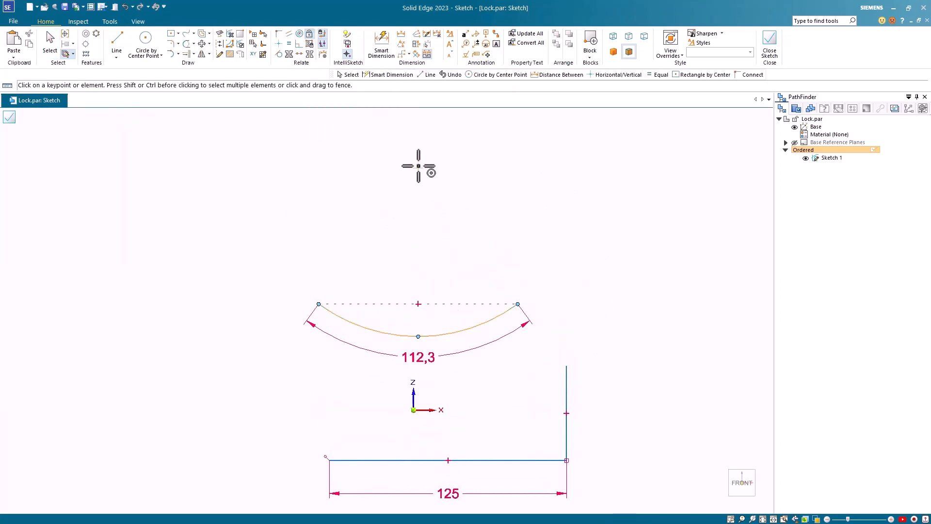
{"action": "mouse_move", "coordinate": [512, 176]}
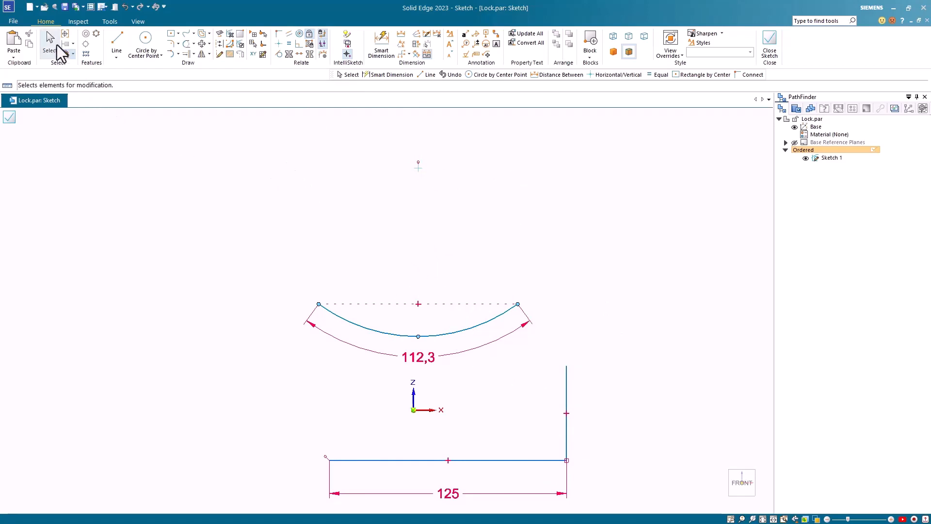
Change the arc's 112,3 length dimension to 150.
{"action": "left_click", "coordinate": [50, 45]}
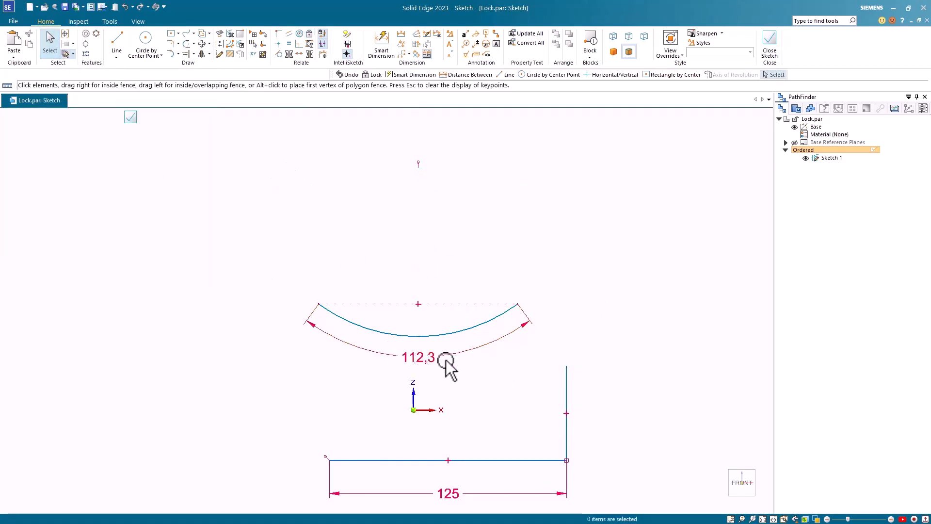
{"action": "double_click", "coordinate": [418, 357]}
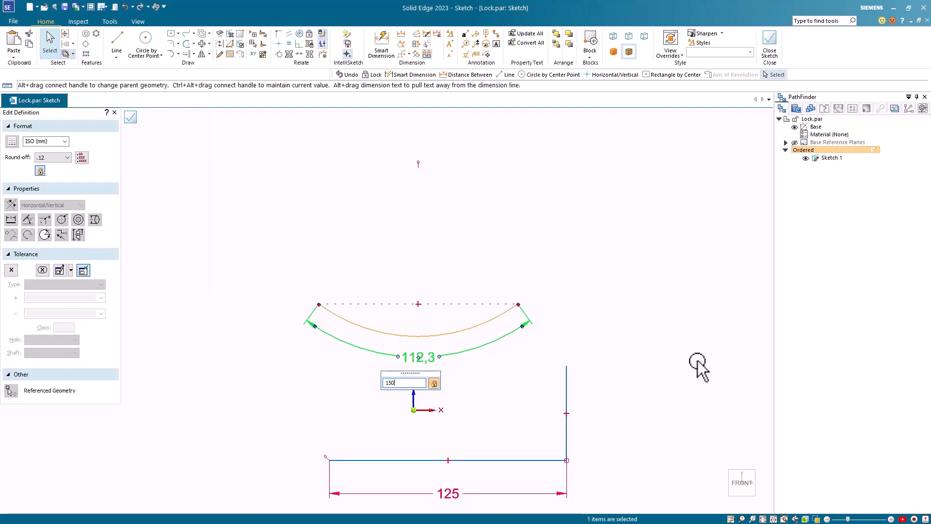
{"action": "key", "text": "Return"}
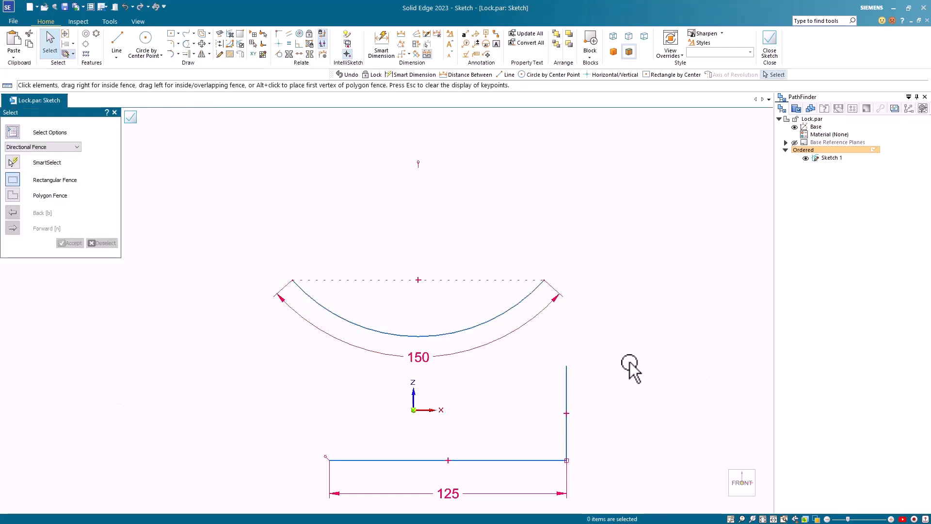
{"action": "mouse_move", "coordinate": [151, 145]}
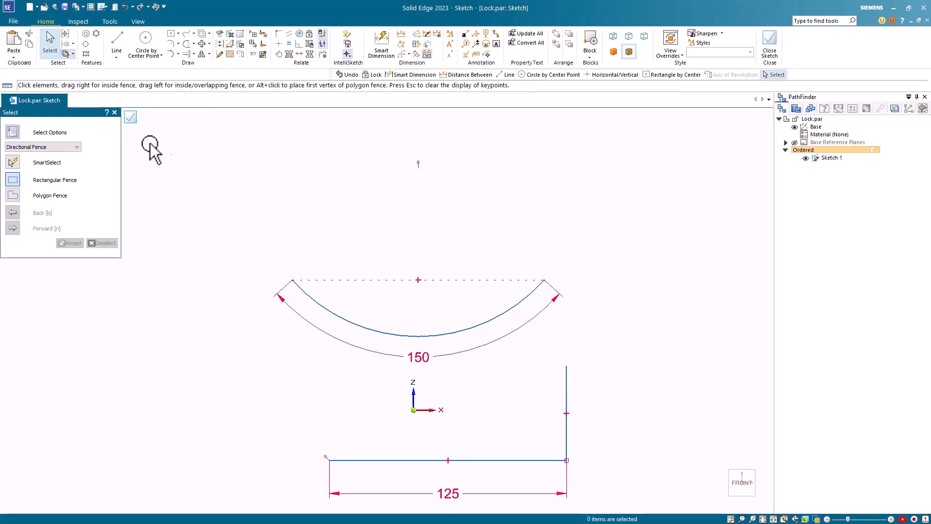
{"action": "mouse_move", "coordinate": [326, 486]}
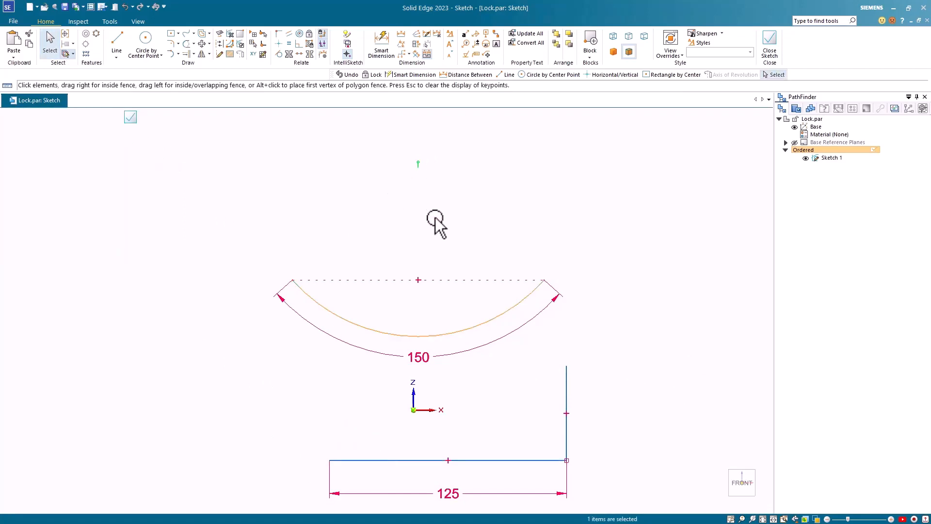
{"action": "left_click", "coordinate": [68, 53]}
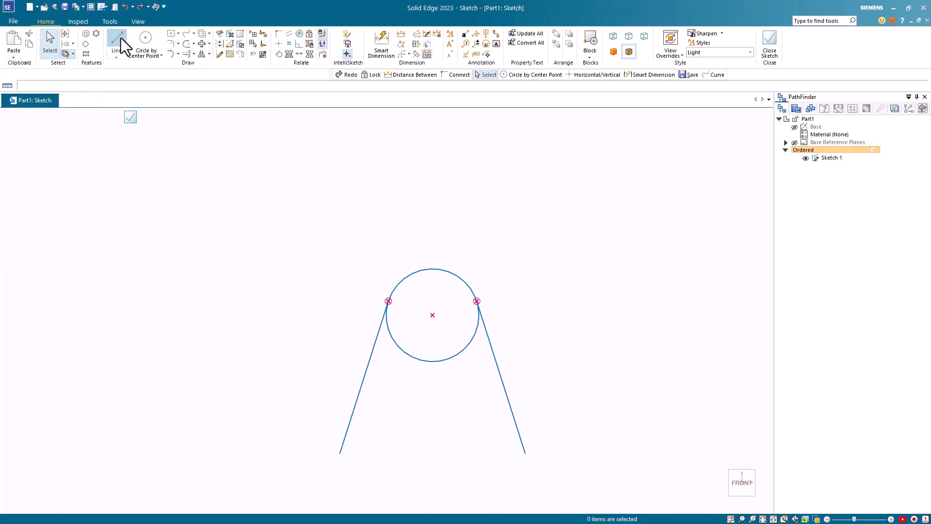
Draw the bottom line joining the two slanted lines' lower ends, closing the shape.
{"action": "left_click", "coordinate": [116, 37]}
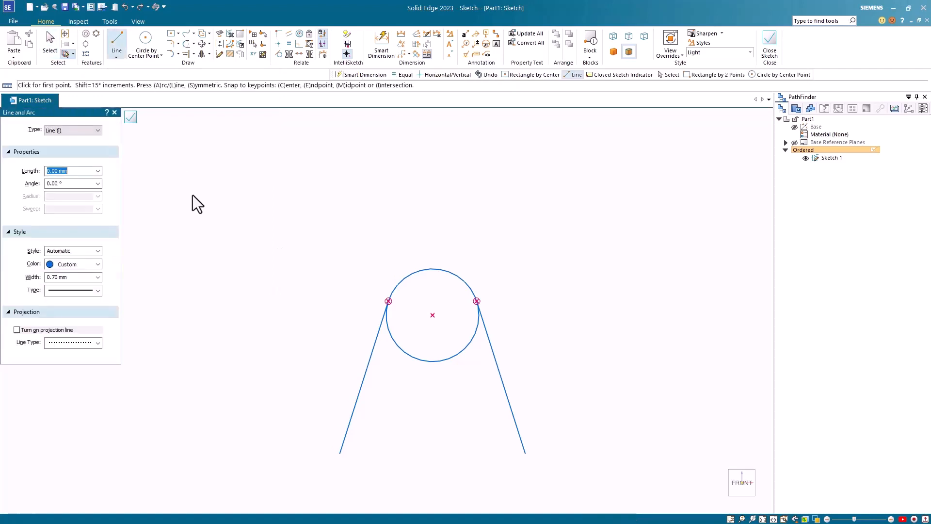
{"action": "mouse_move", "coordinate": [186, 427]}
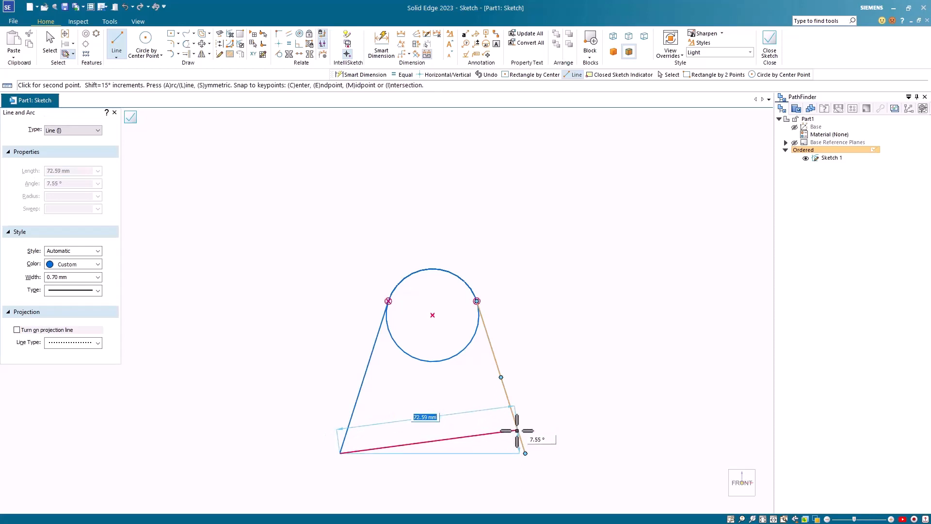
{"action": "mouse_move", "coordinate": [627, 396]}
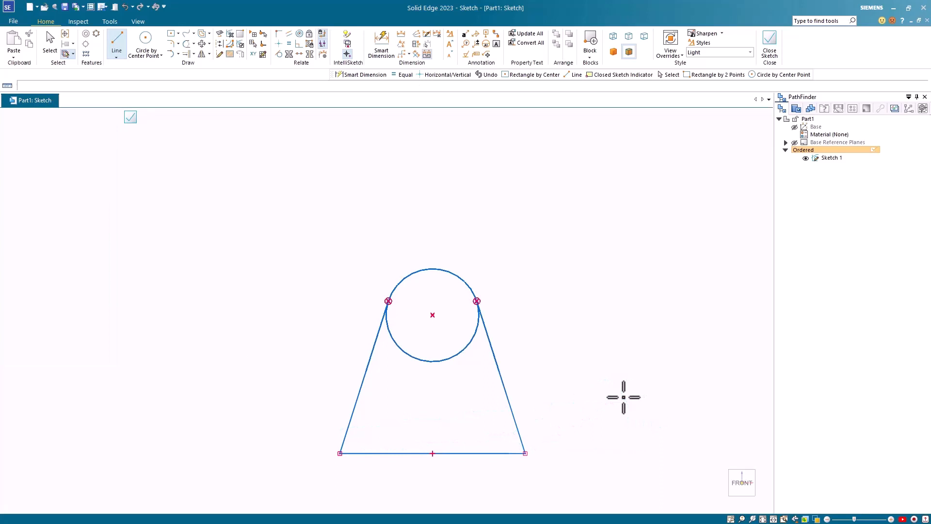
{"action": "left_click", "coordinate": [49, 39]}
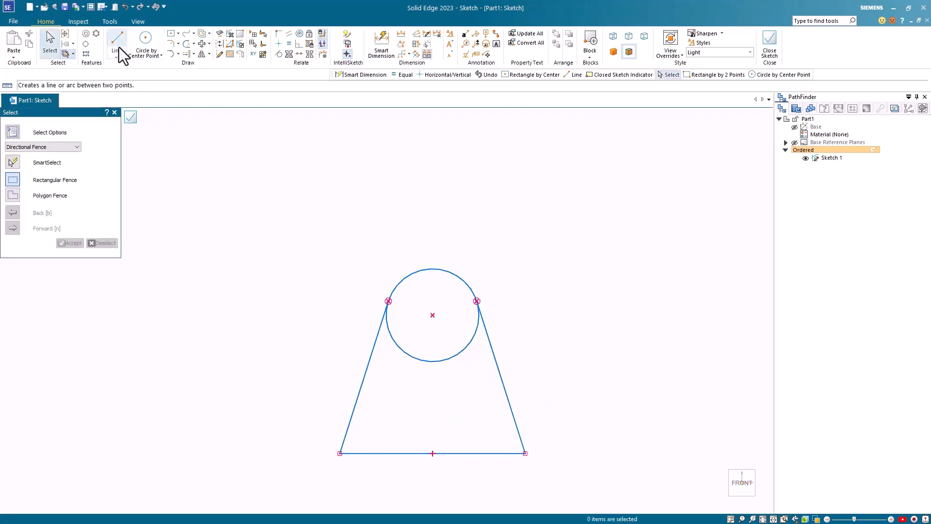
Draw a vertical line from the bottom edge's midpoint up through the circle centre and beyond.
{"action": "left_click", "coordinate": [116, 42]}
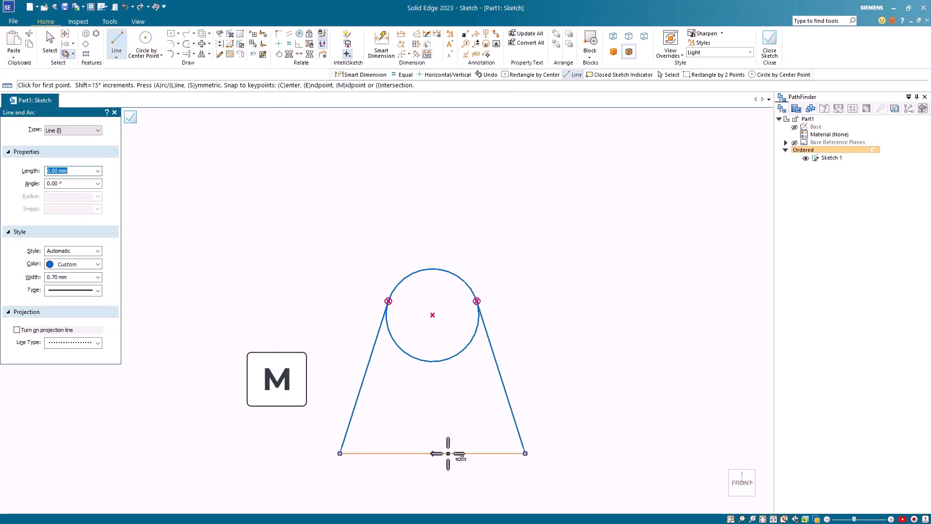
{"action": "left_click", "coordinate": [432, 453]}
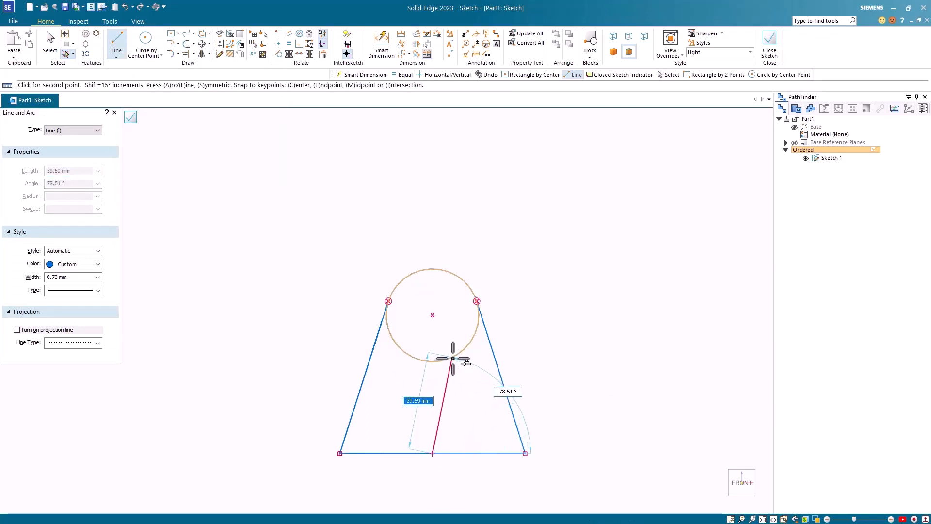
{"action": "key", "text": "c"}
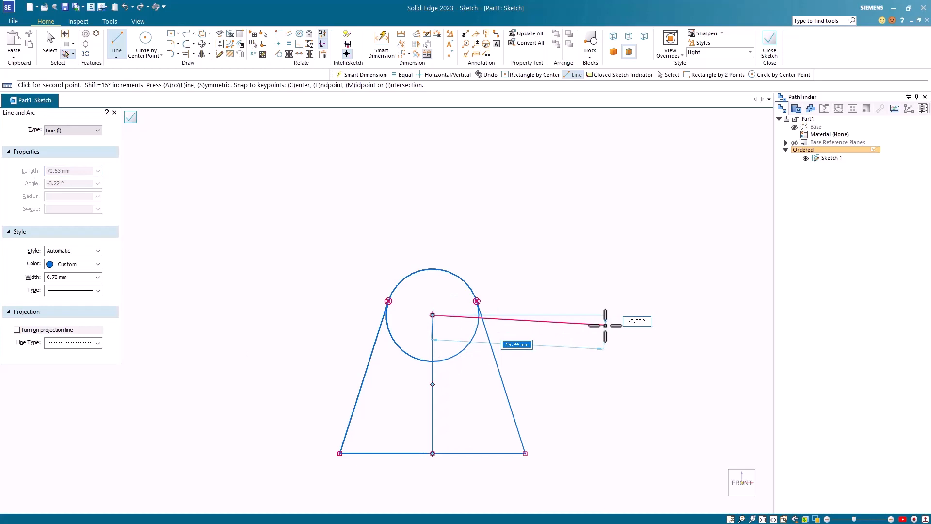
{"action": "mouse_move", "coordinate": [405, 175]}
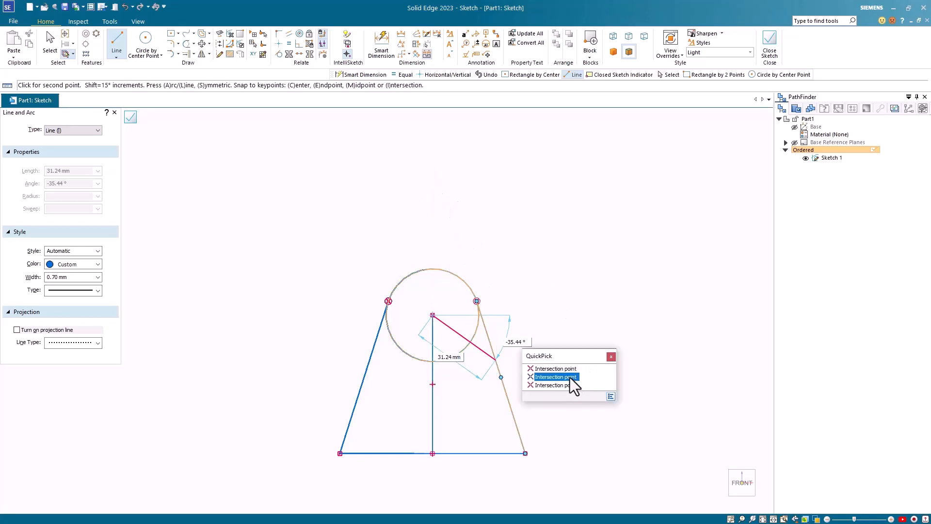
{"action": "mouse_move", "coordinate": [562, 385]}
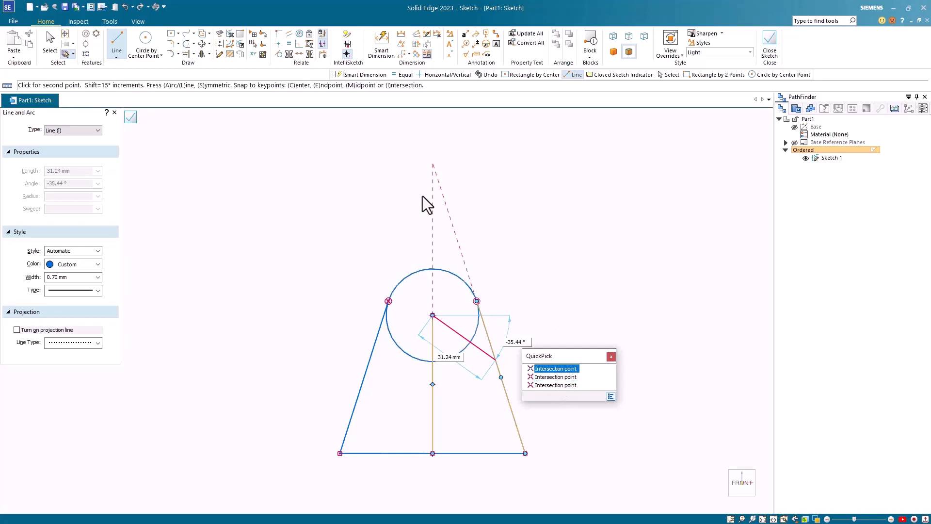
{"action": "mouse_move", "coordinate": [444, 199]}
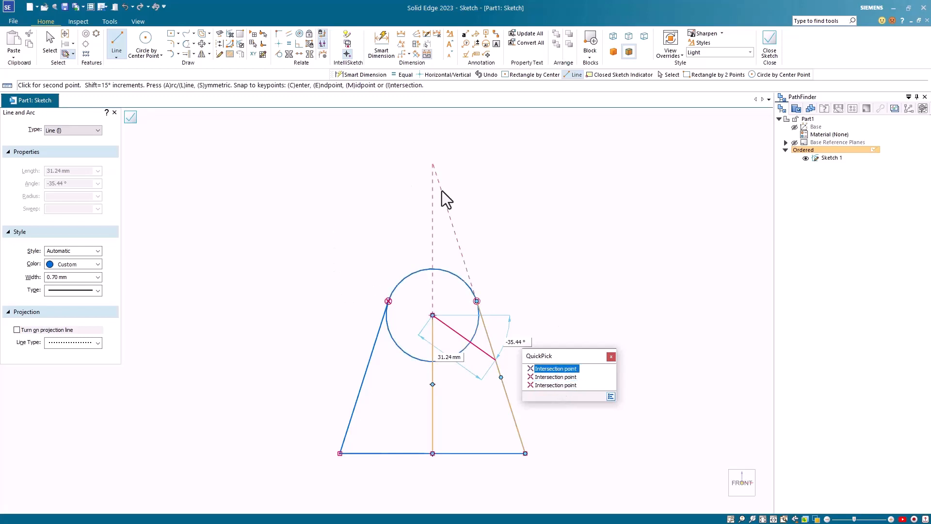
{"action": "mouse_move", "coordinate": [564, 377]}
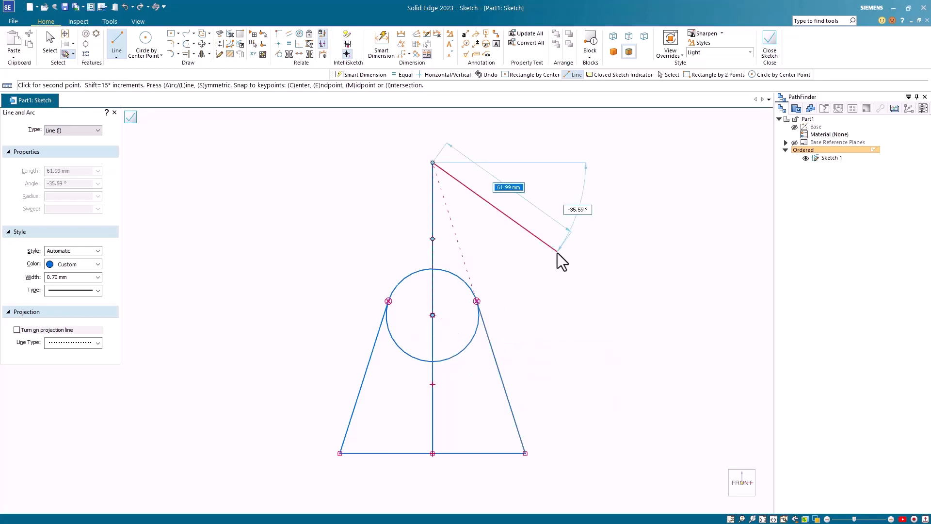
{"action": "left_click", "coordinate": [49, 42]}
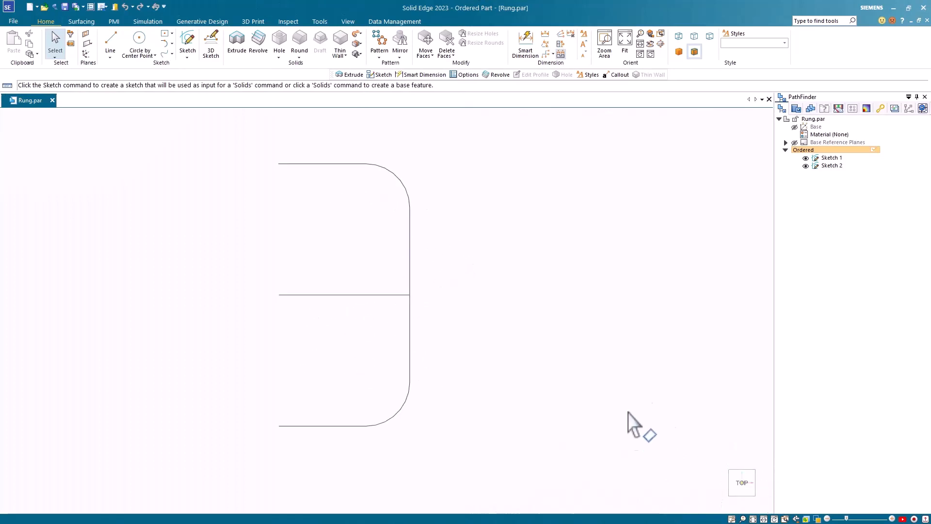
{"action": "mouse_move", "coordinate": [403, 399]}
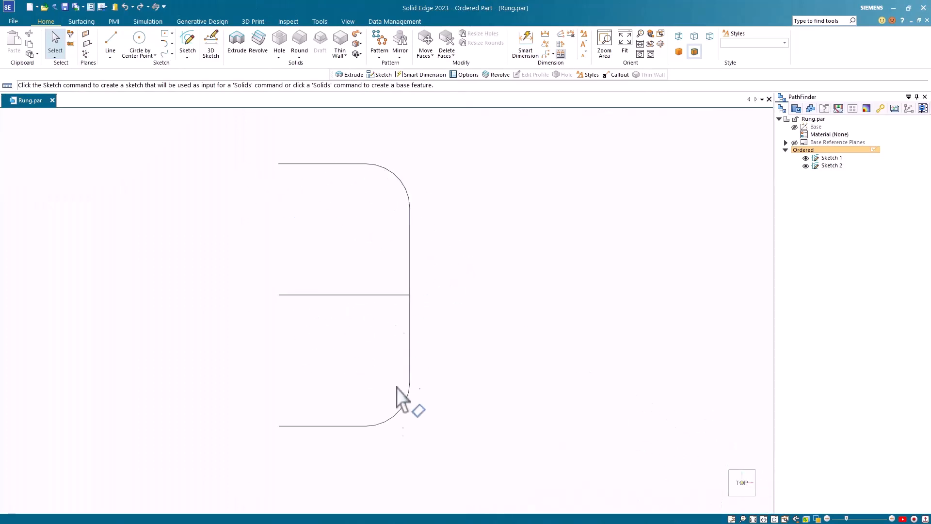
{"action": "mouse_move", "coordinate": [727, 448]}
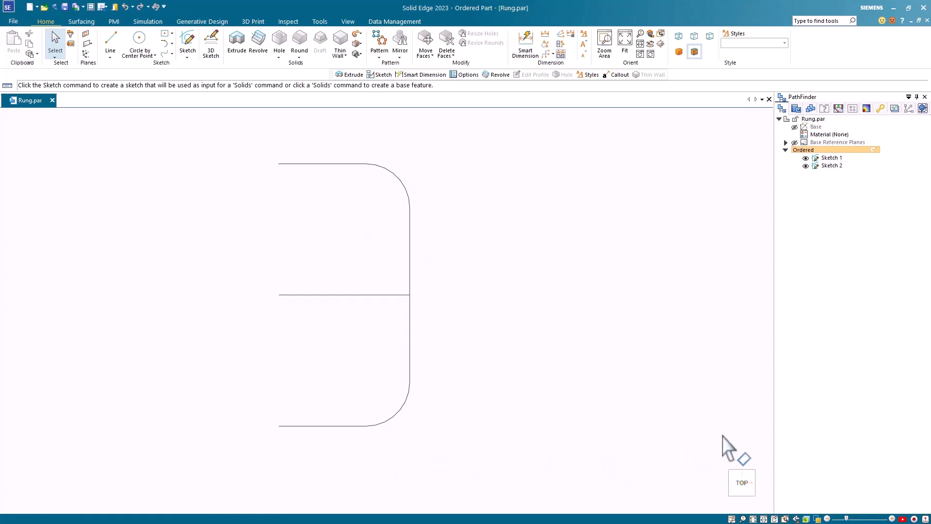
View the straight-line and S-shaped sketches from the front via the view cube.
{"action": "left_click", "coordinate": [741, 482]}
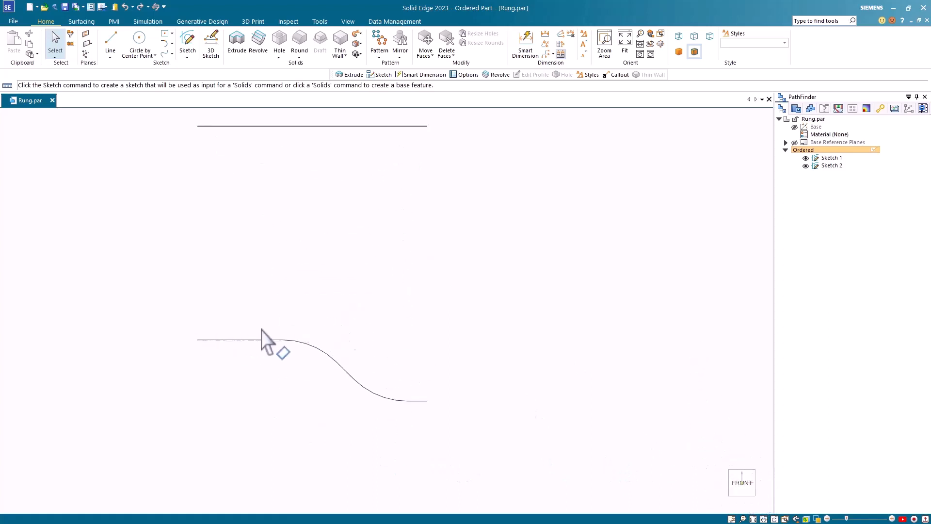
{"action": "mouse_move", "coordinate": [710, 385]}
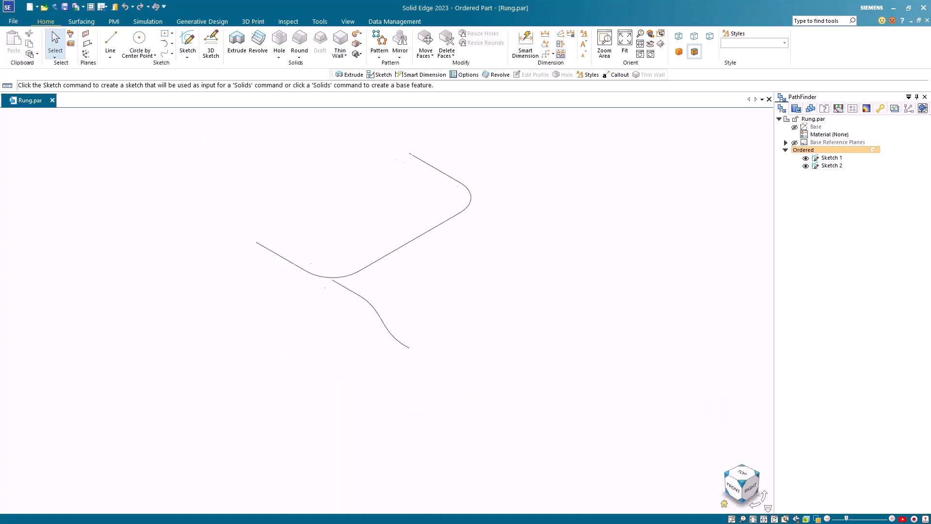
{"action": "mouse_move", "coordinate": [81, 21]}
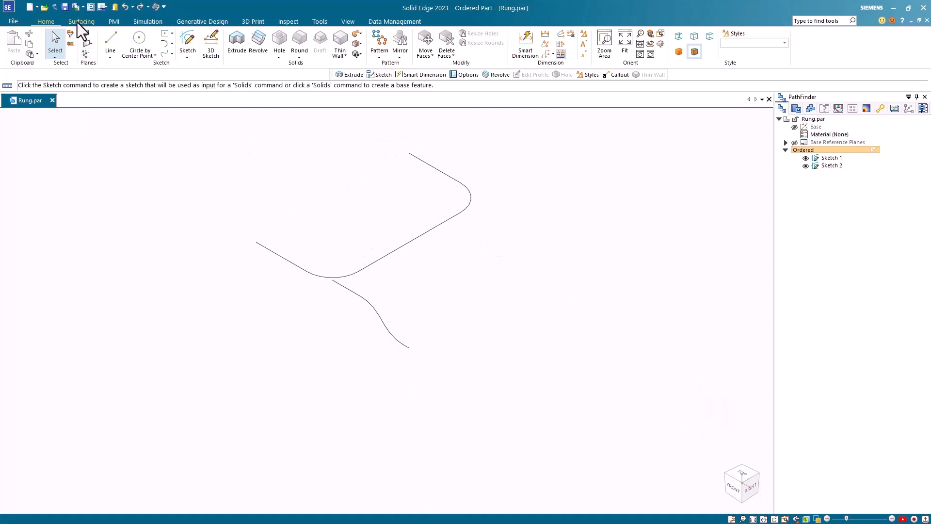
Build a Cross curve from the rounded Sketch 1 and the S-shaped Sketch 2.
{"action": "left_click", "coordinate": [81, 21]}
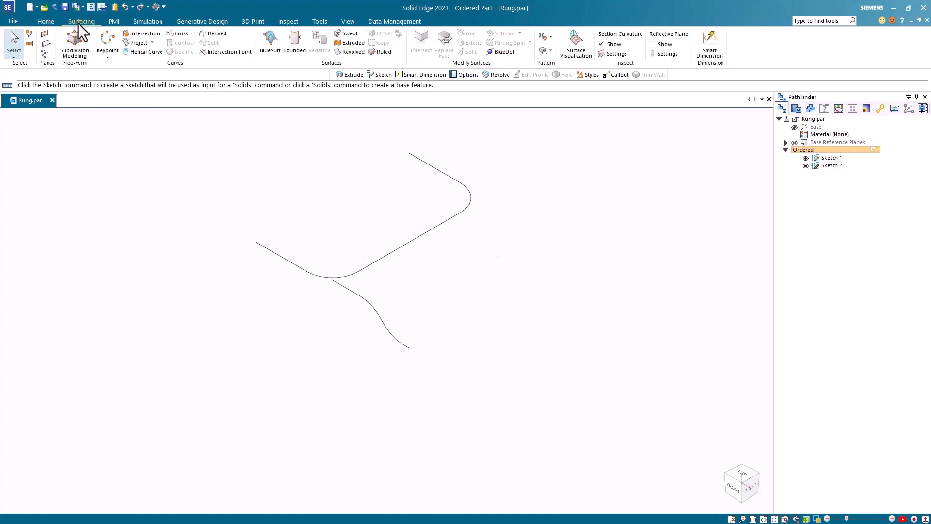
{"action": "mouse_move", "coordinate": [180, 33]}
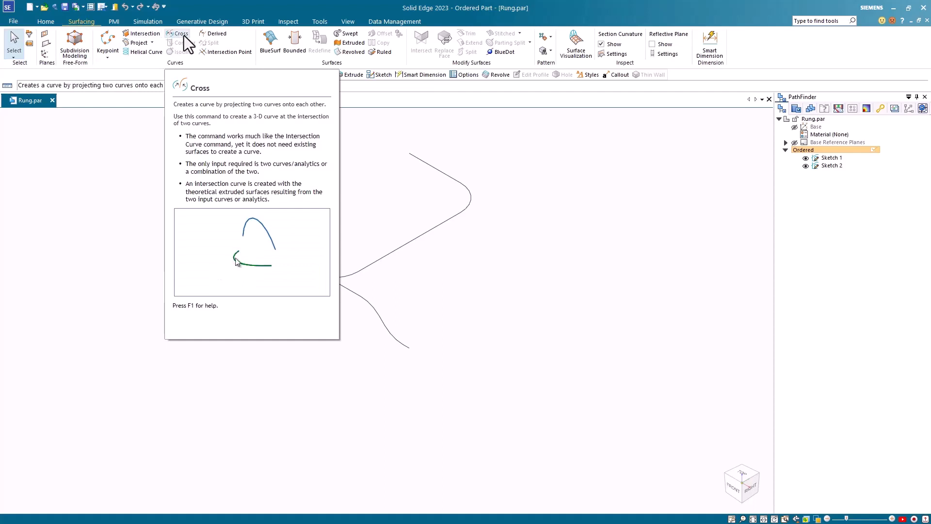
{"action": "left_click", "coordinate": [180, 33]}
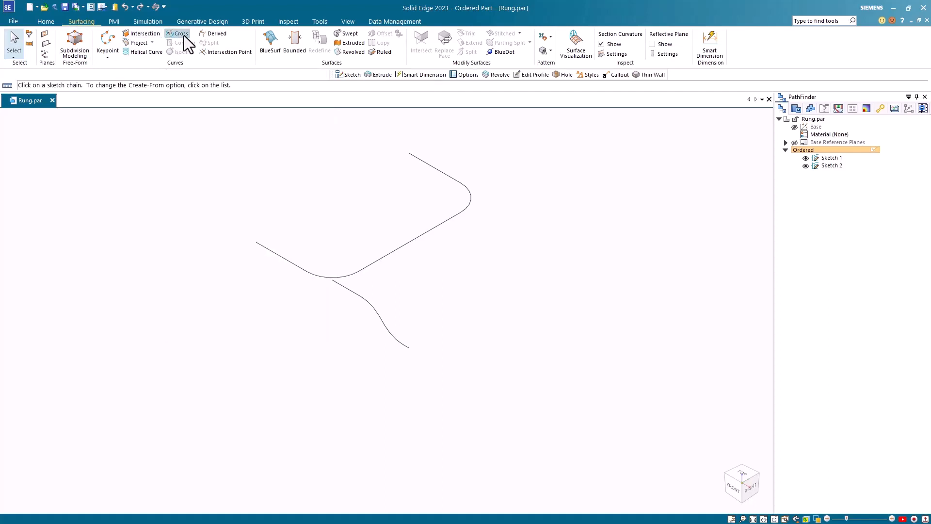
{"action": "left_click", "coordinate": [178, 33]}
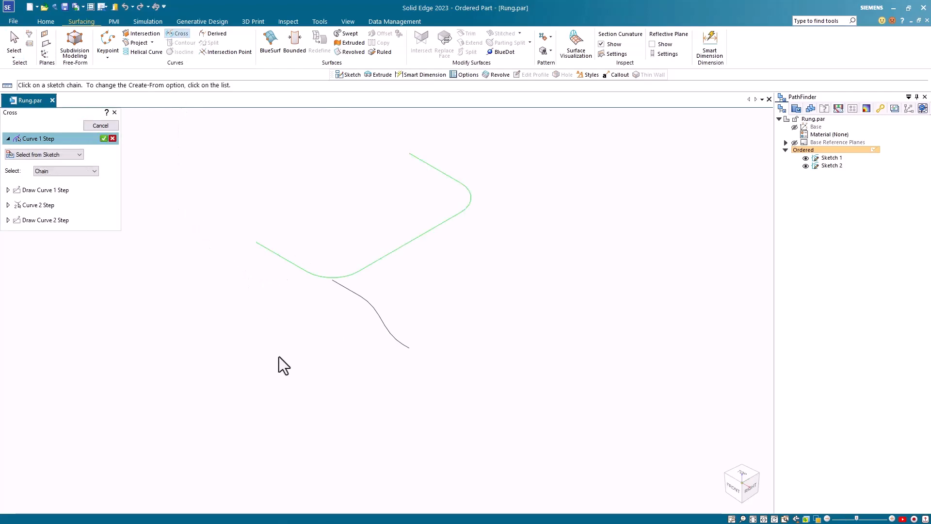
{"action": "mouse_move", "coordinate": [118, 180]}
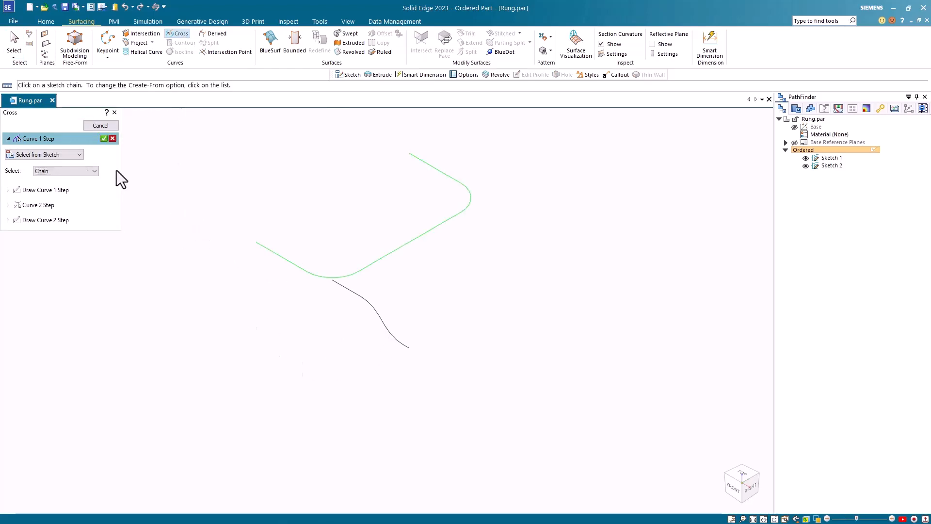
{"action": "left_click", "coordinate": [100, 125]}
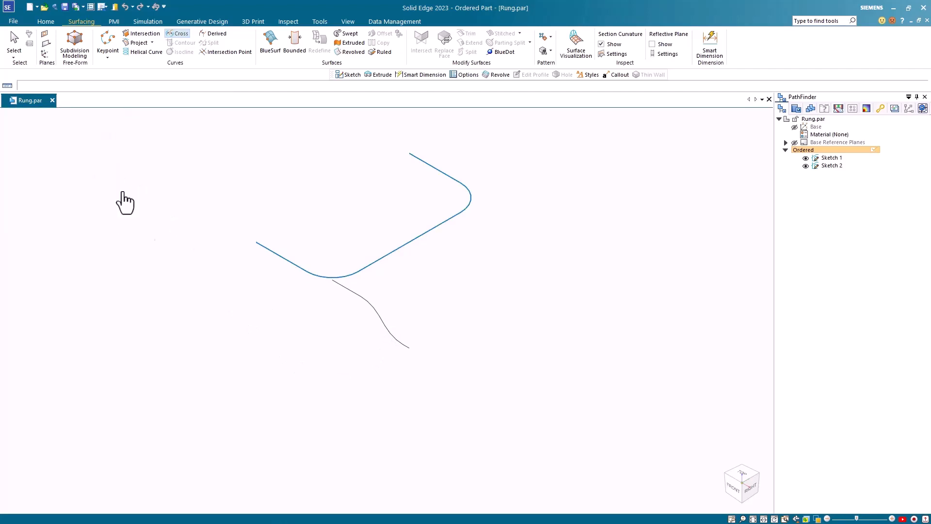
{"action": "left_click", "coordinate": [181, 33]}
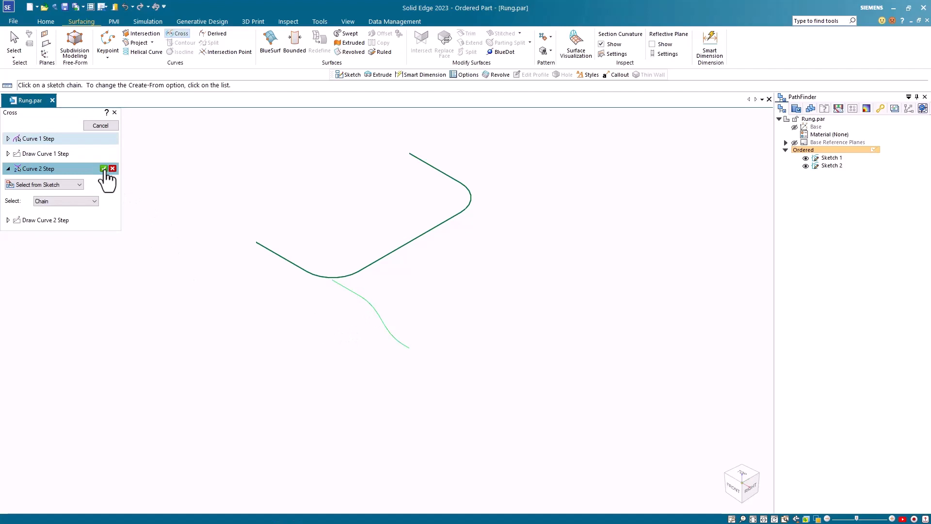
{"action": "left_click", "coordinate": [103, 168]}
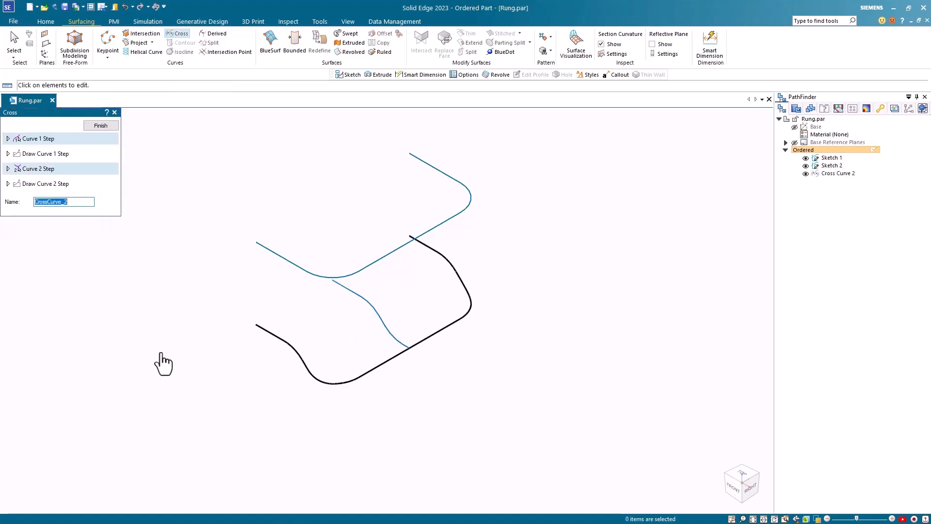
{"action": "mouse_move", "coordinate": [166, 131]}
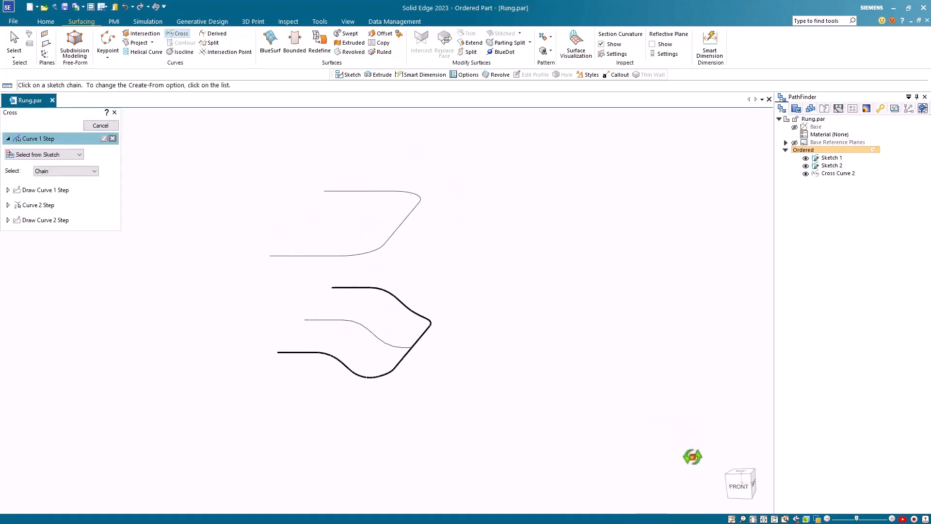
{"action": "mouse_move", "coordinate": [814, 168]}
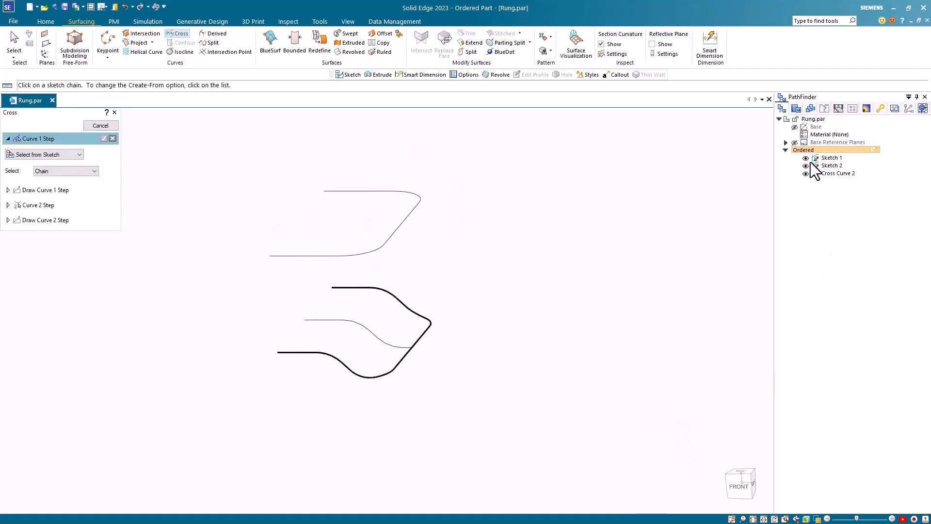
Hide the two original center-line sketches and return to the Home commands.
{"action": "left_click", "coordinate": [805, 157]}
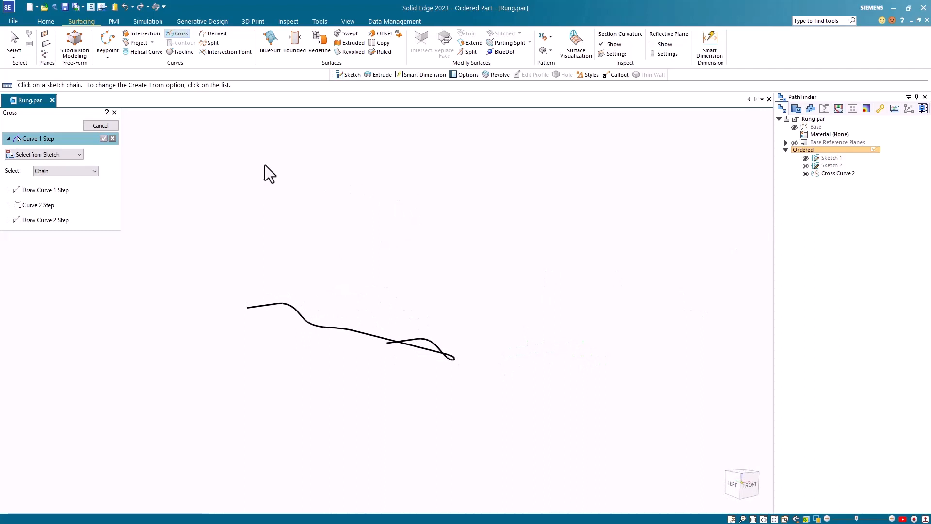
{"action": "mouse_move", "coordinate": [46, 22]}
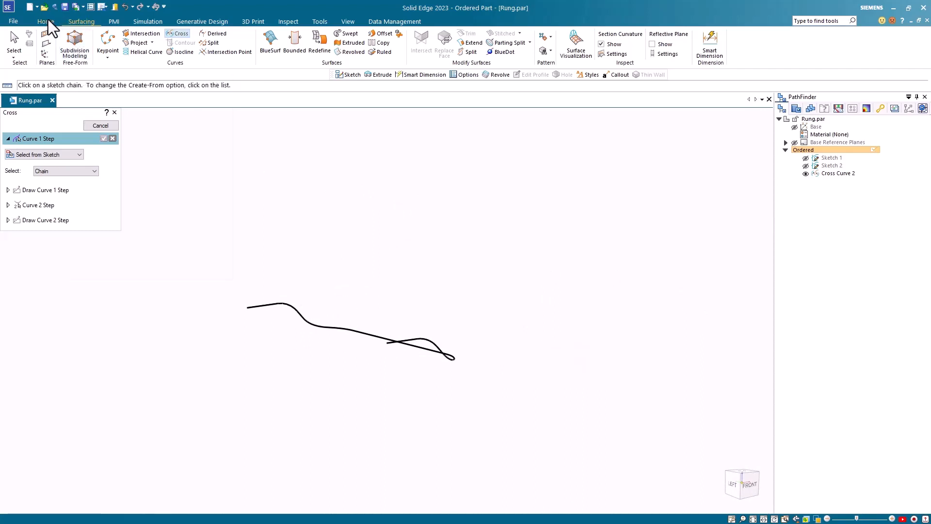
{"action": "left_click", "coordinate": [45, 22]}
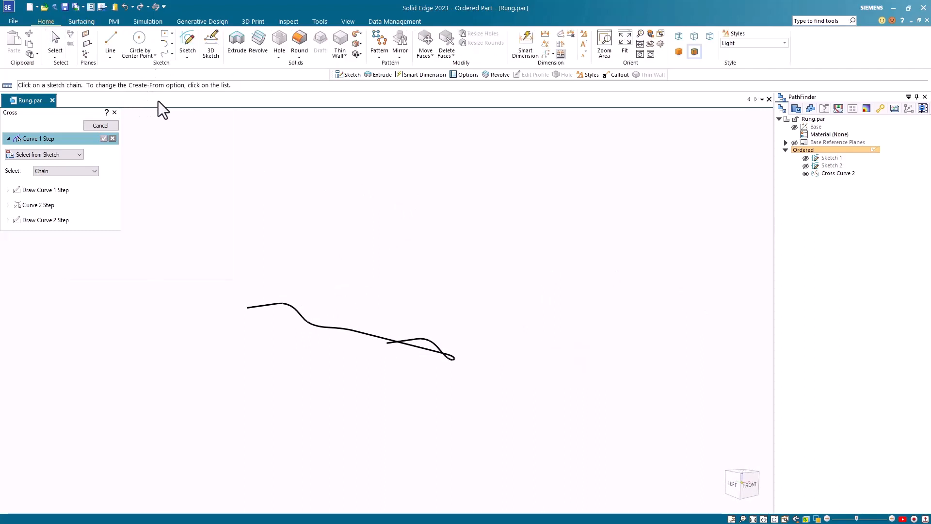
Sketch a small circle on a plane normal to the cross curve, centered on its lower endpoint.
{"action": "left_click", "coordinate": [187, 42]}
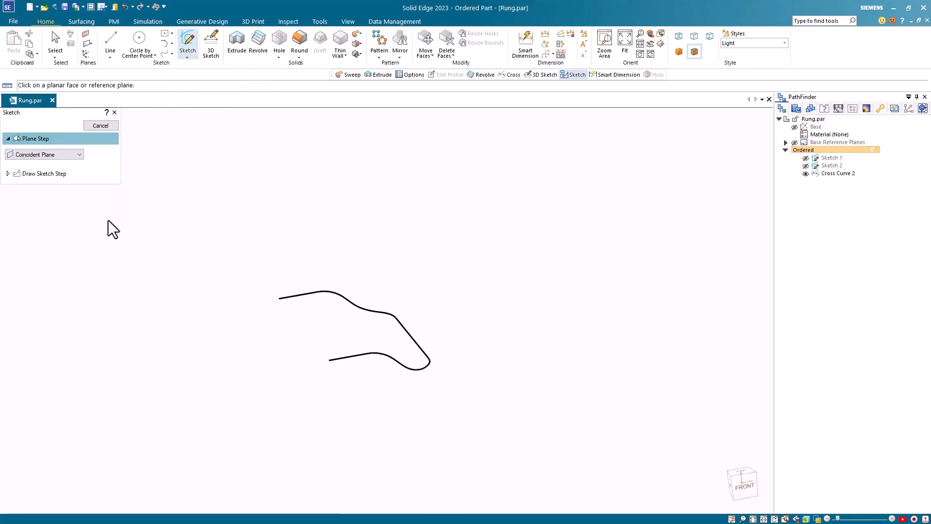
{"action": "left_click", "coordinate": [78, 154]}
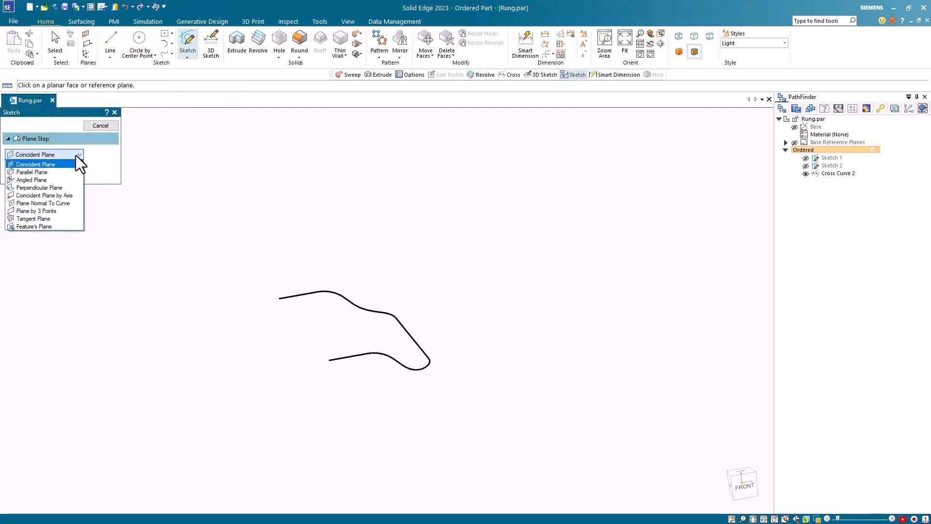
{"action": "mouse_move", "coordinate": [42, 203]}
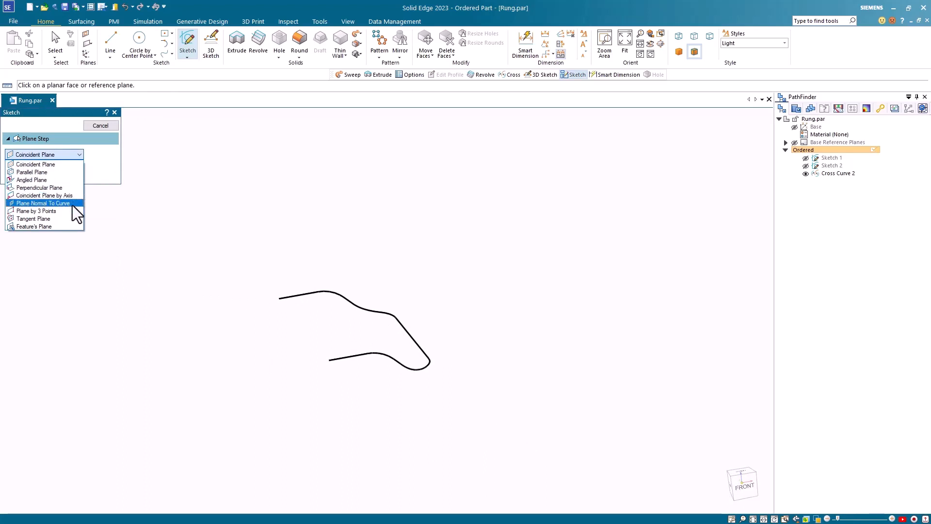
{"action": "left_click", "coordinate": [44, 203]}
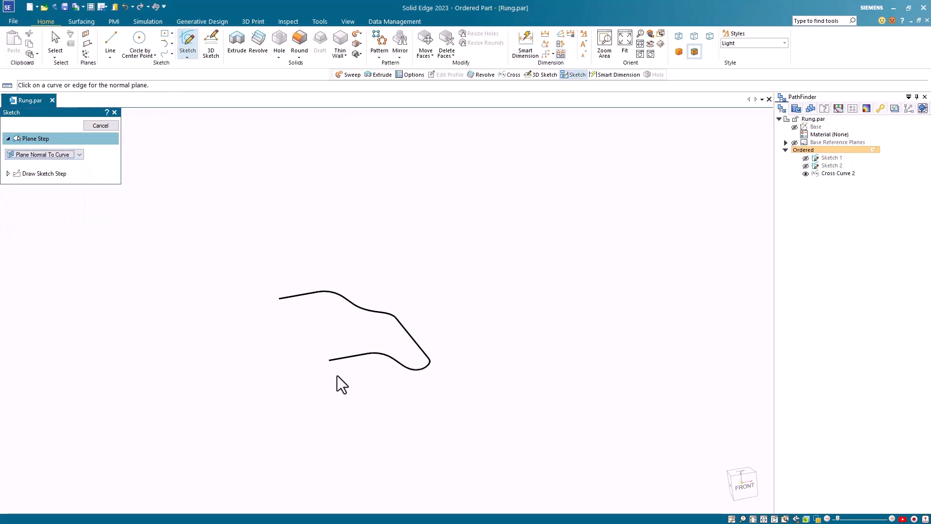
{"action": "mouse_move", "coordinate": [278, 391]}
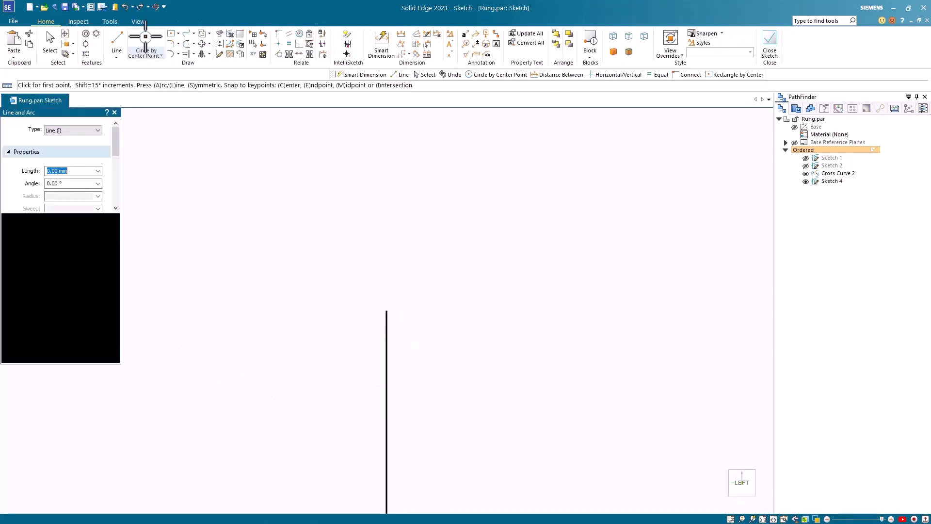
{"action": "left_click", "coordinate": [144, 37]}
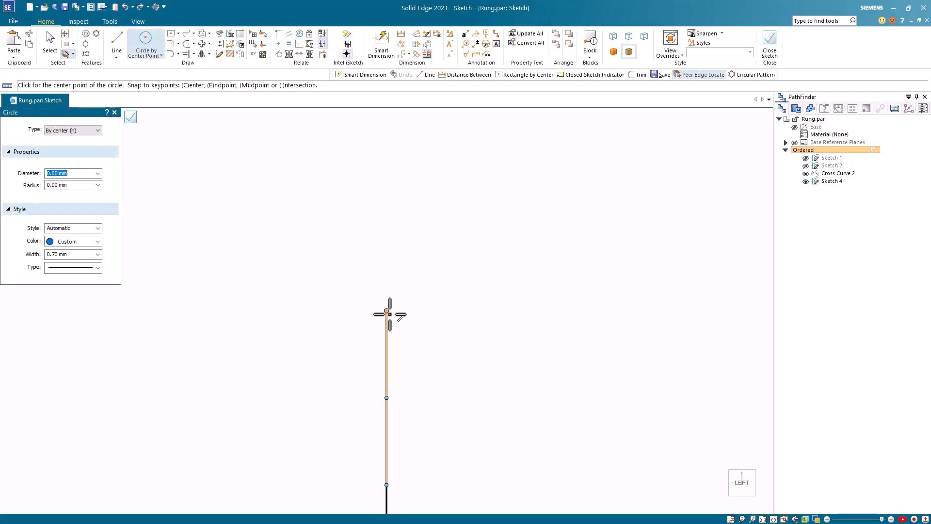
{"action": "left_click", "coordinate": [386, 310]}
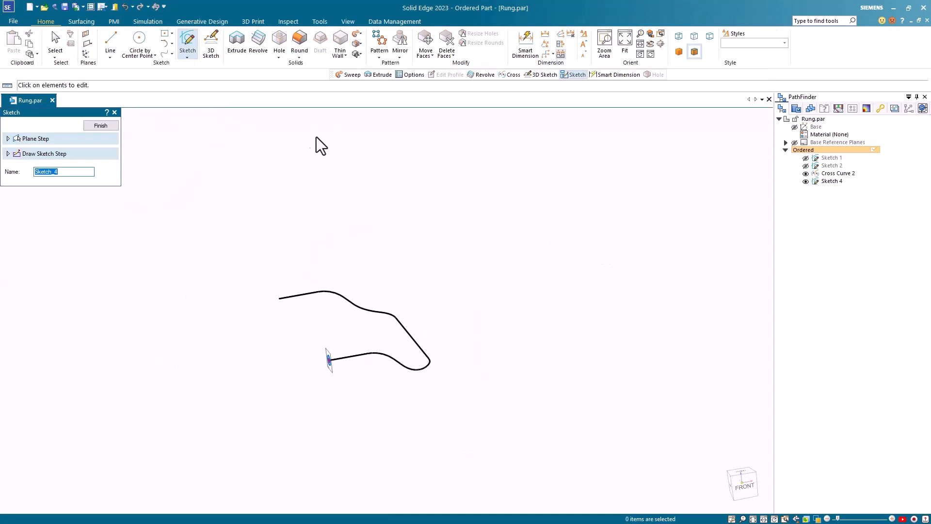
Sweep Sketch 4's circle along Cross Curve 2 as a single-path protrusion forming the solid rod.
{"action": "left_click", "coordinate": [35, 138]}
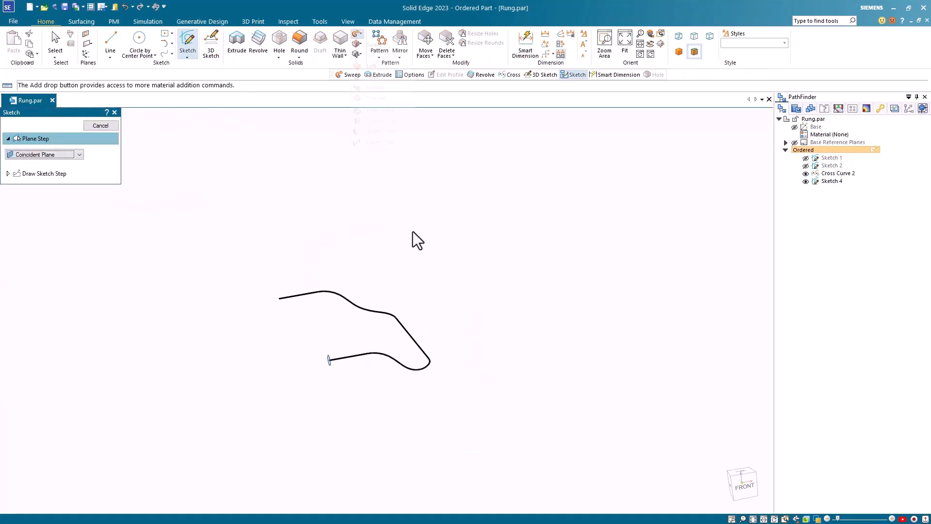
{"action": "left_click", "coordinate": [357, 33]}
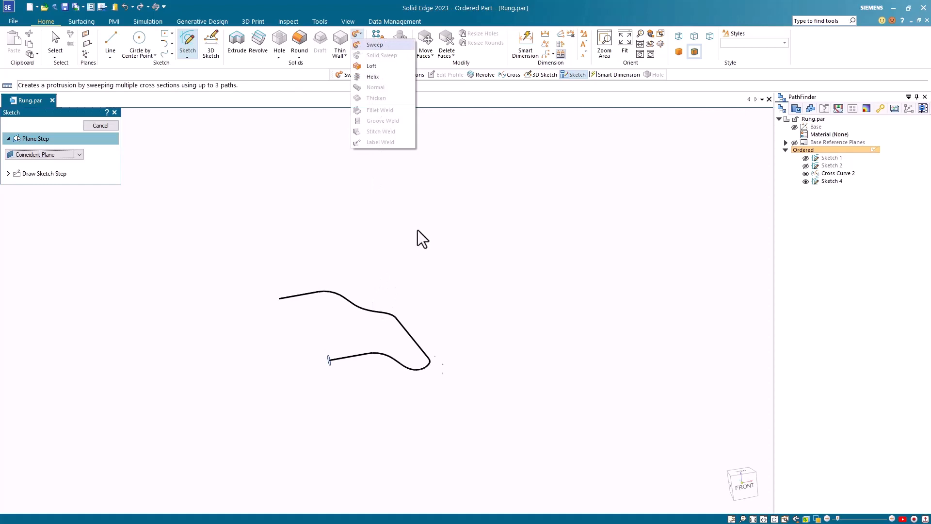
{"action": "left_click", "coordinate": [374, 45]}
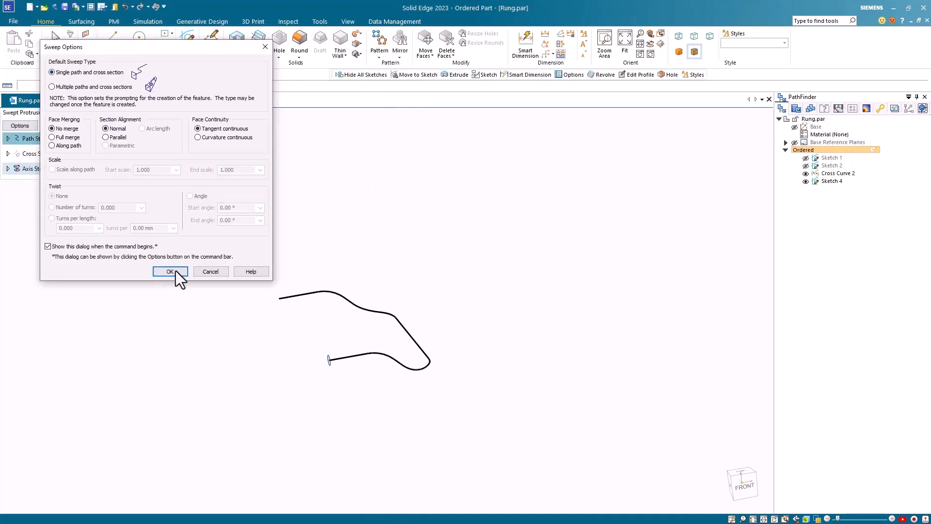
{"action": "left_click", "coordinate": [171, 272]}
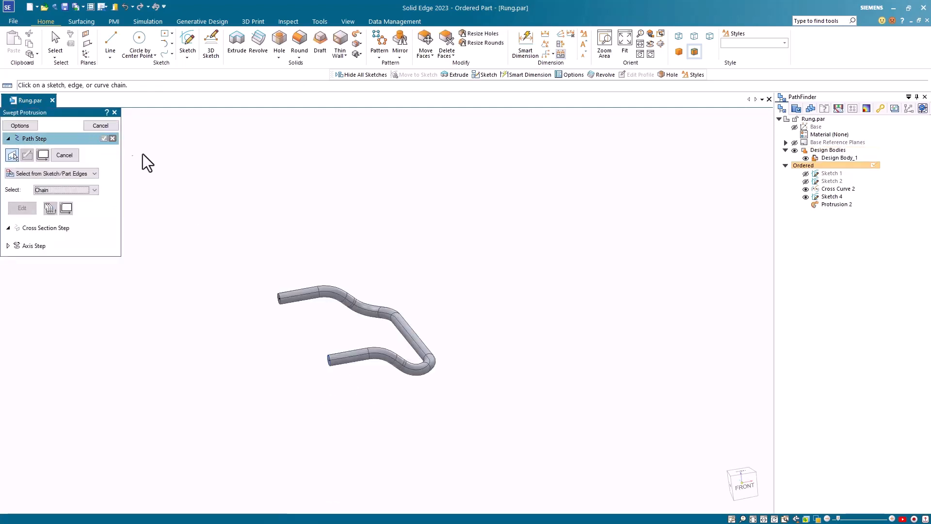
{"action": "left_click", "coordinate": [100, 125]}
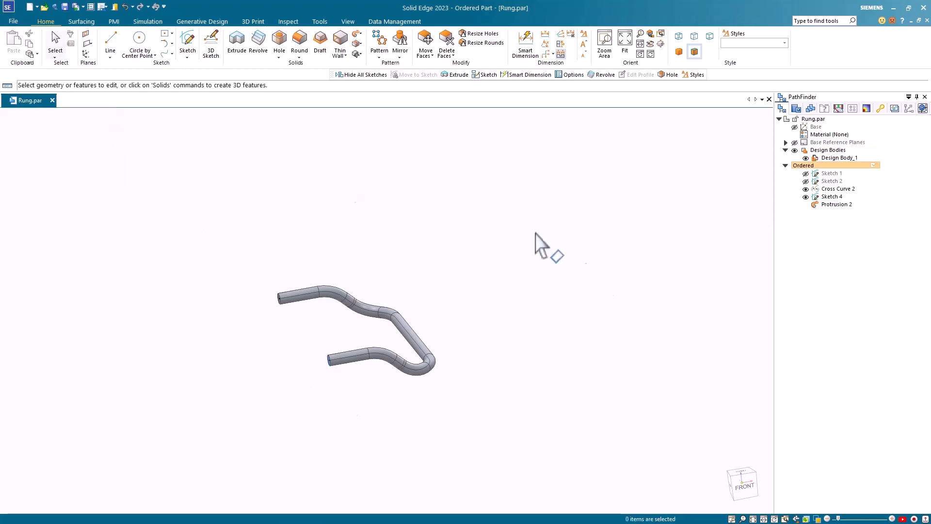